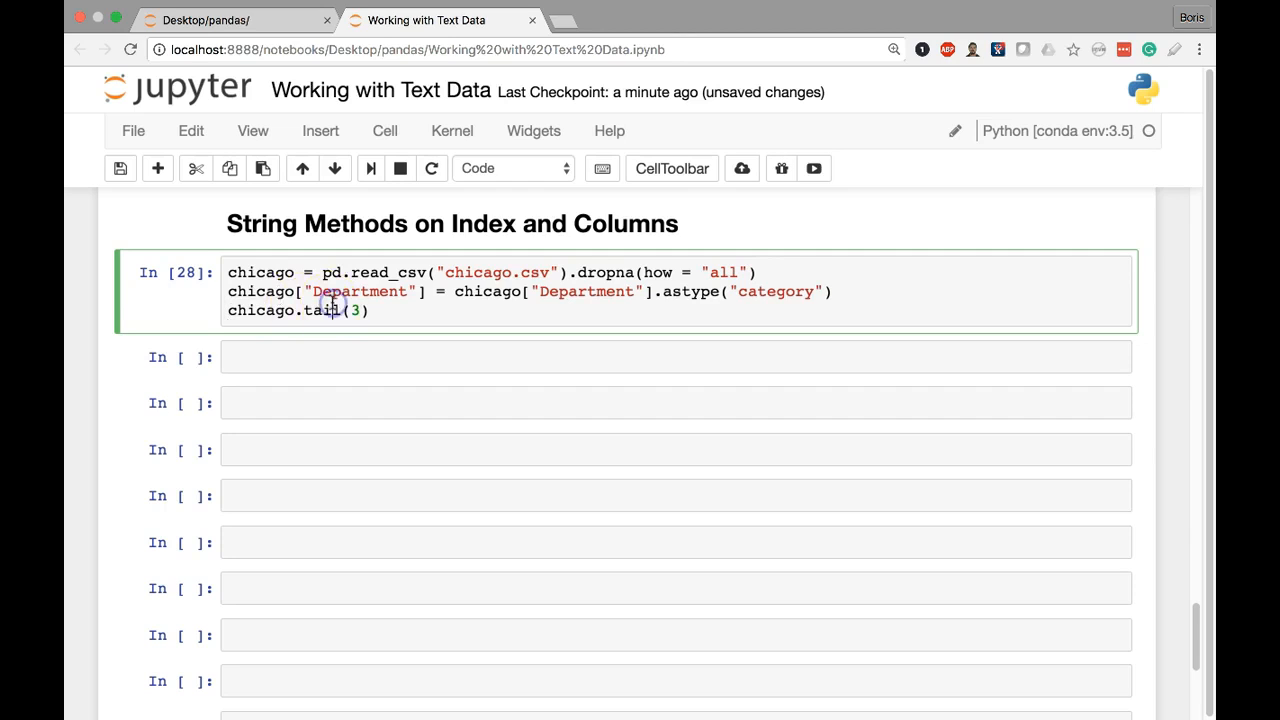
Rerun read_csv with index_col="Name" so chicago.tail(3) shows names as row labels.
key(shift+enter)
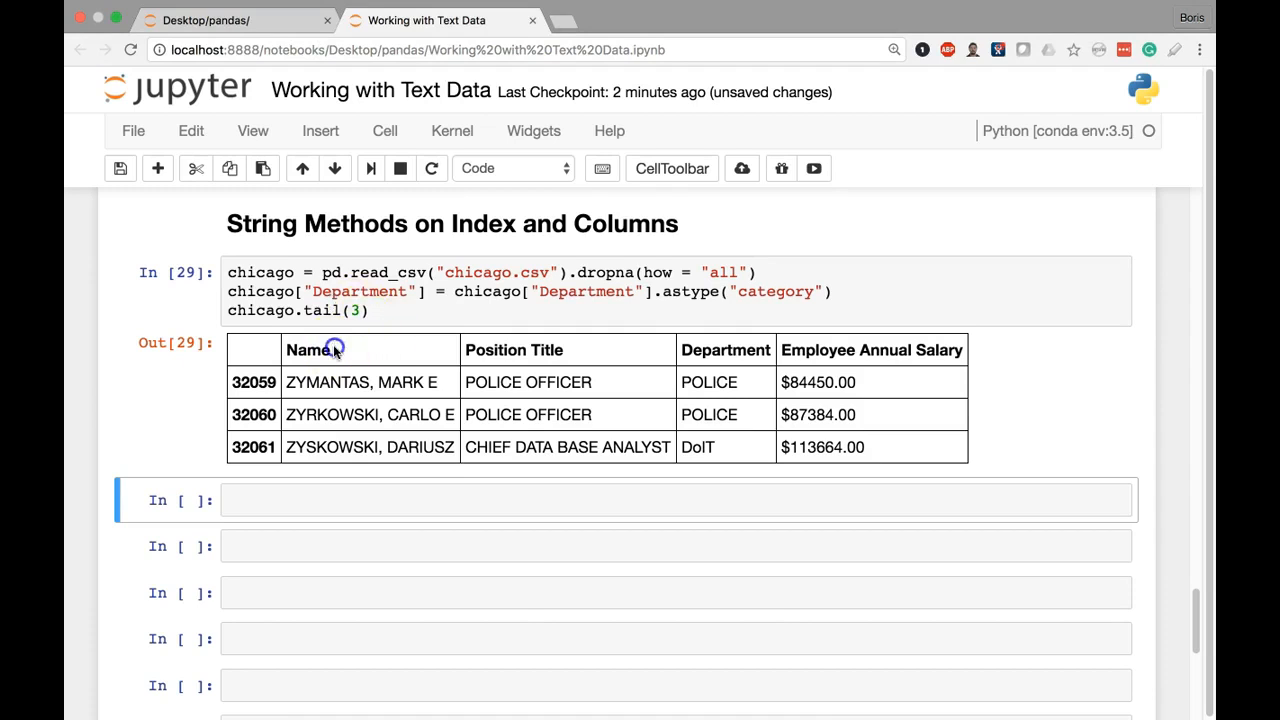
double_click(308, 348)
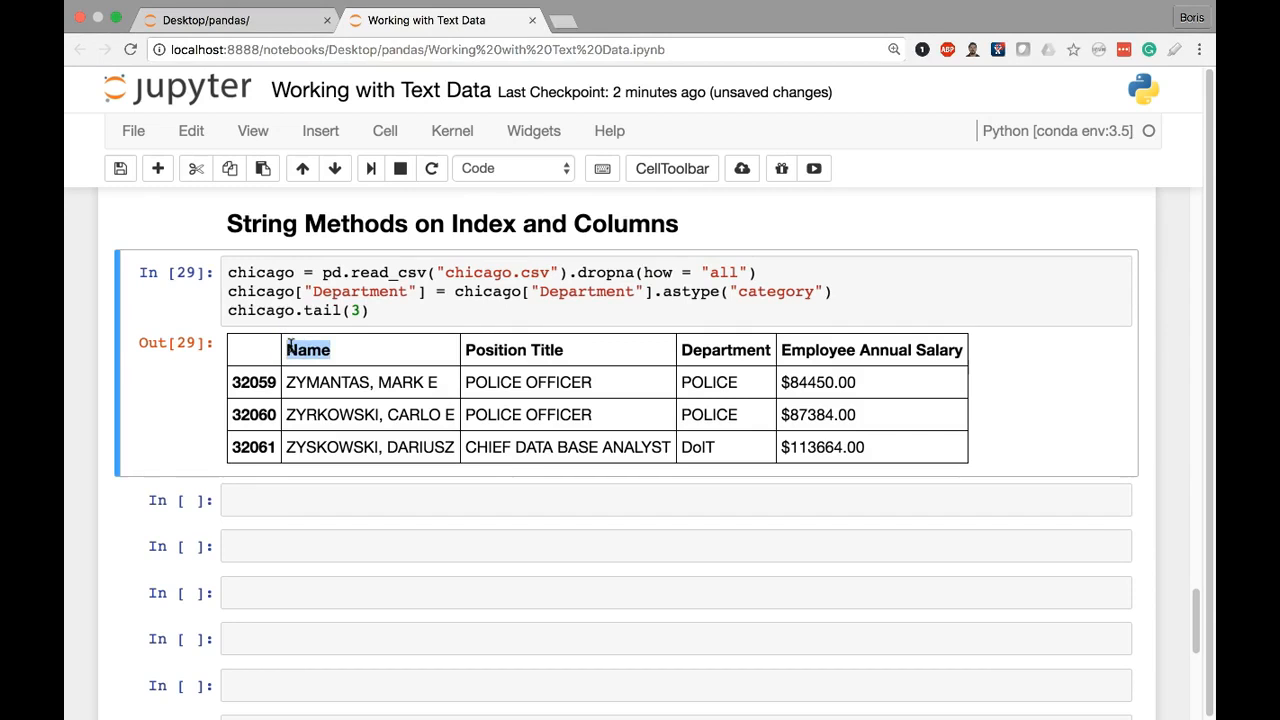
click(636, 292)
text(, index_col = )
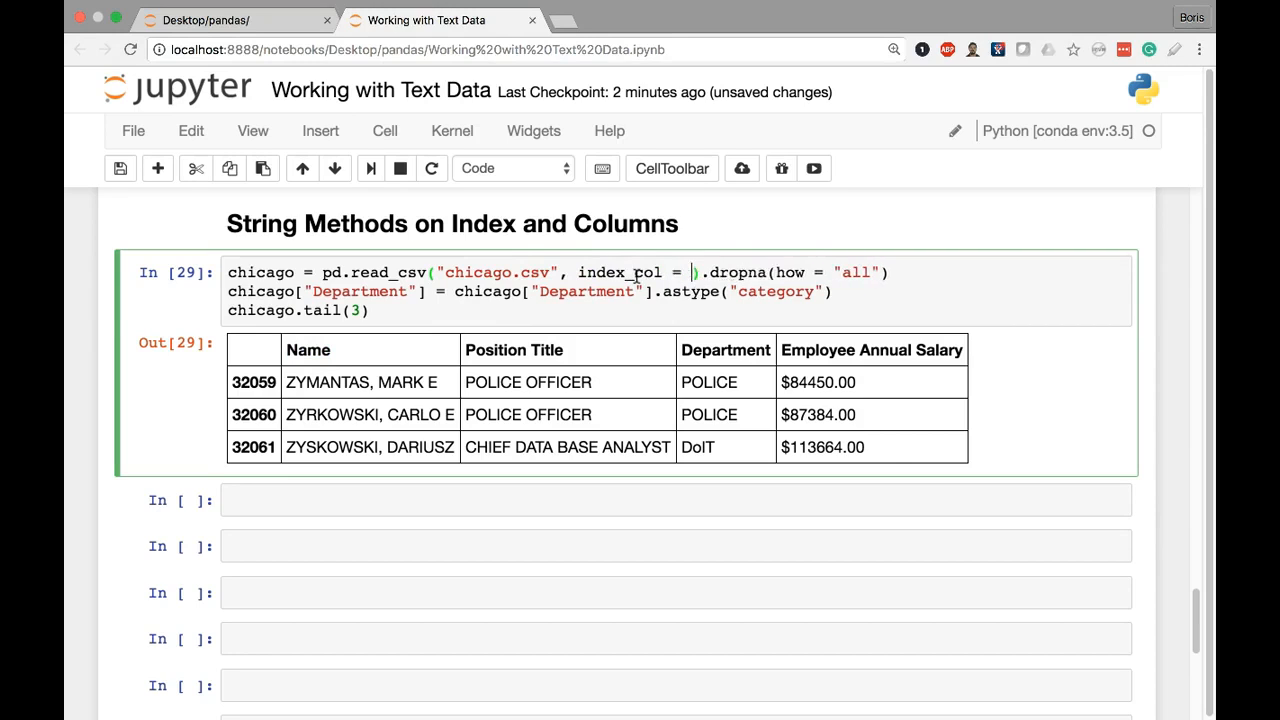
text("")
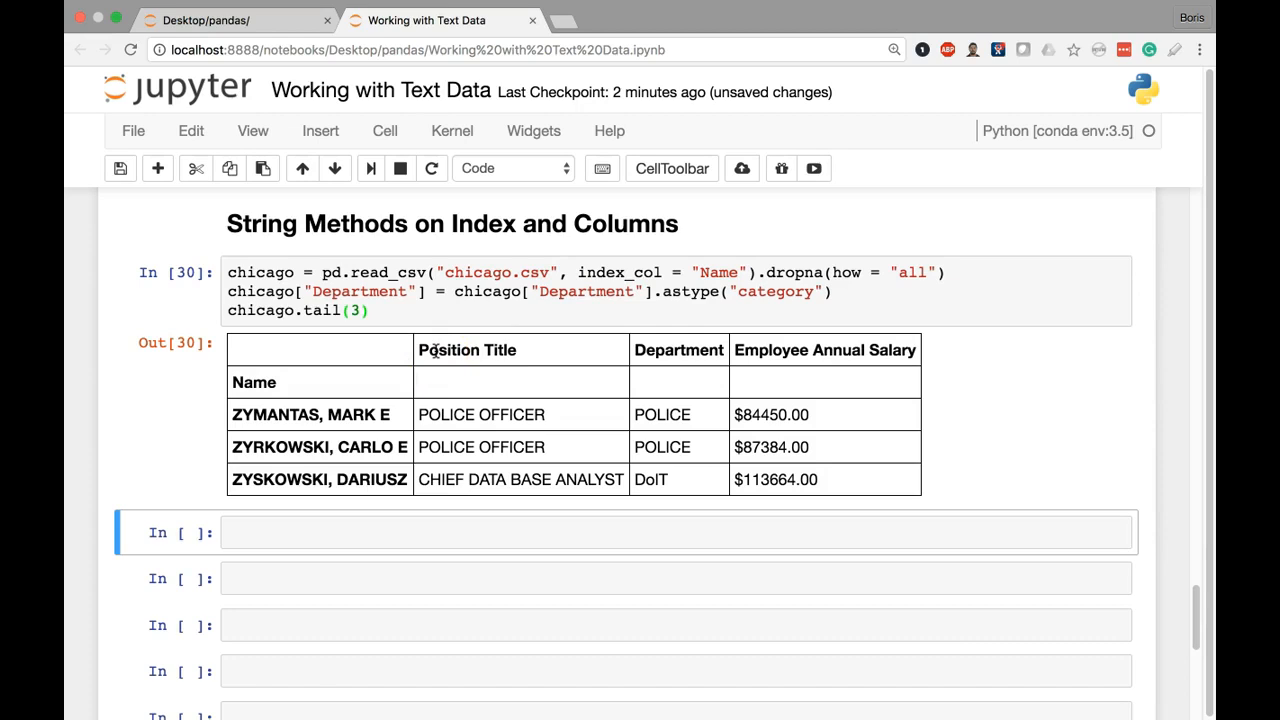
mouse_move(430, 368)
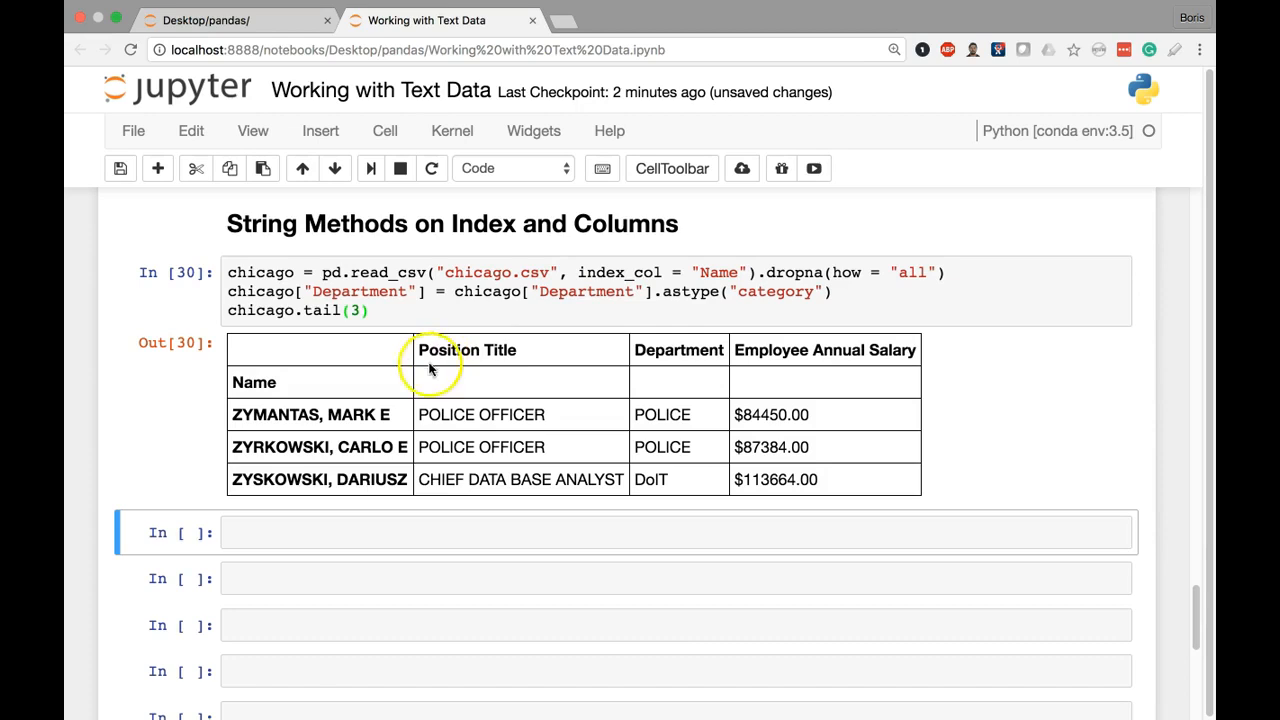
mouse_move(392, 486)
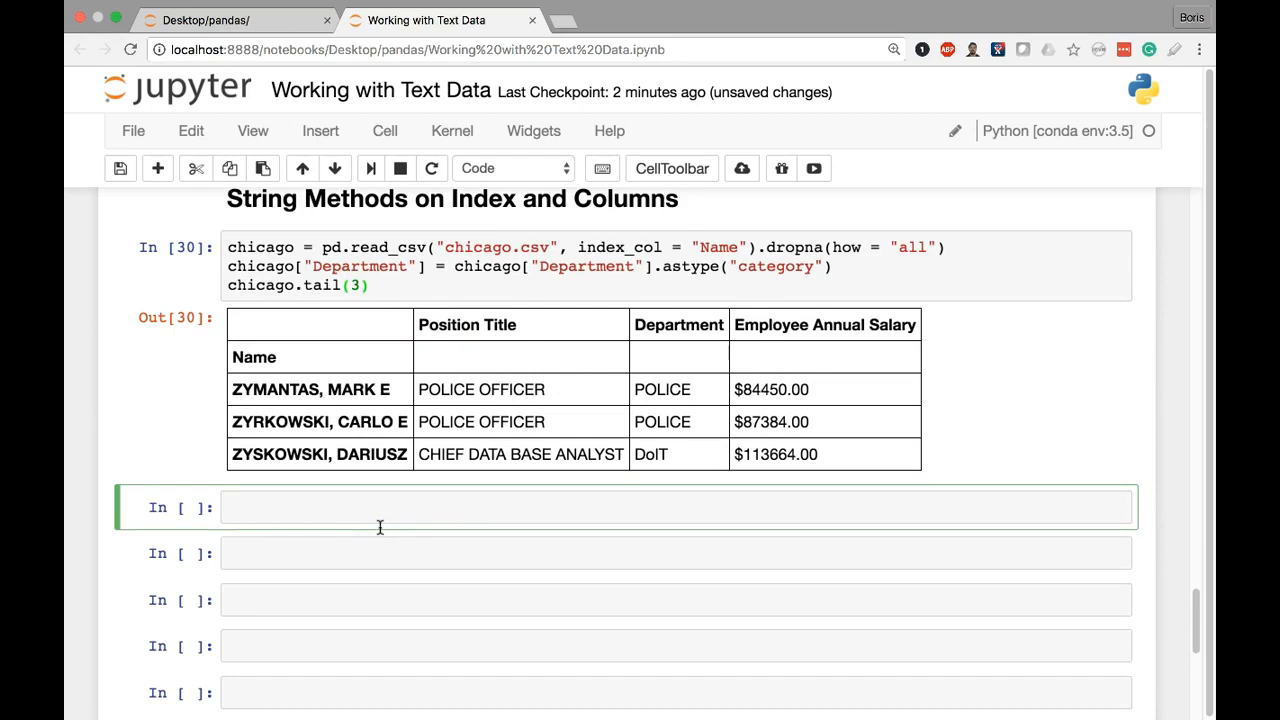
text(chicago.index)
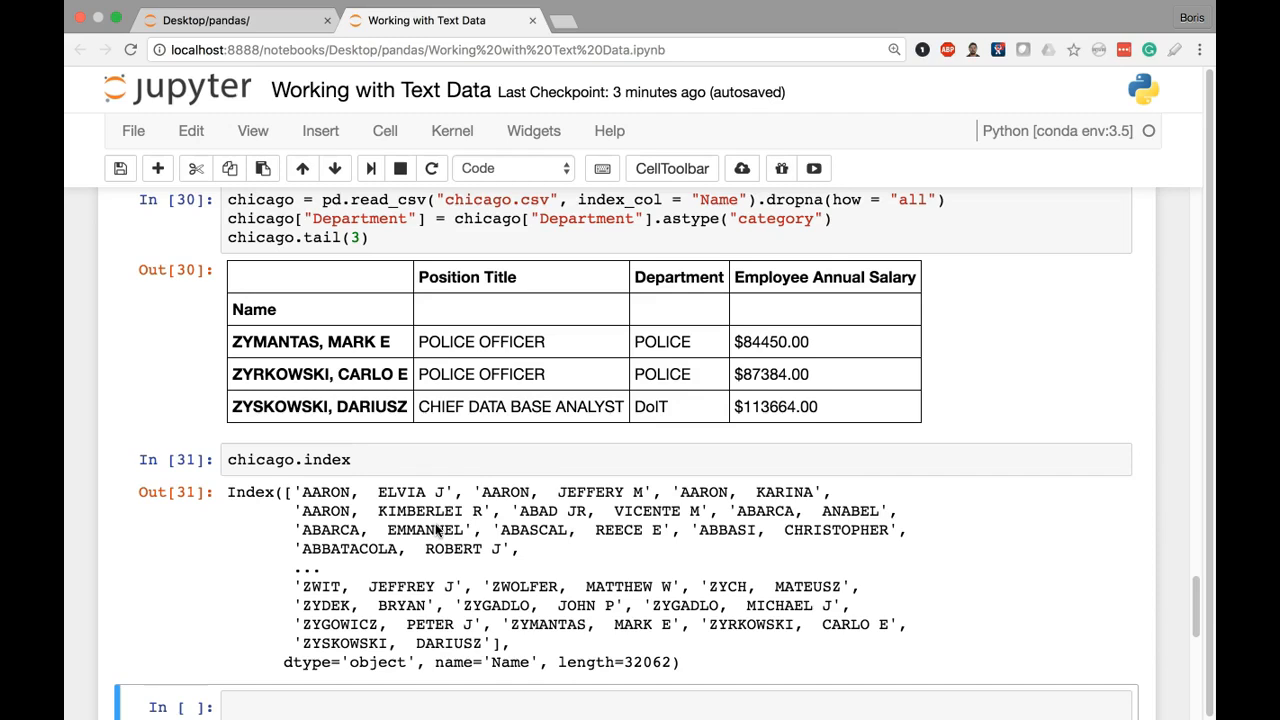
click(490, 458)
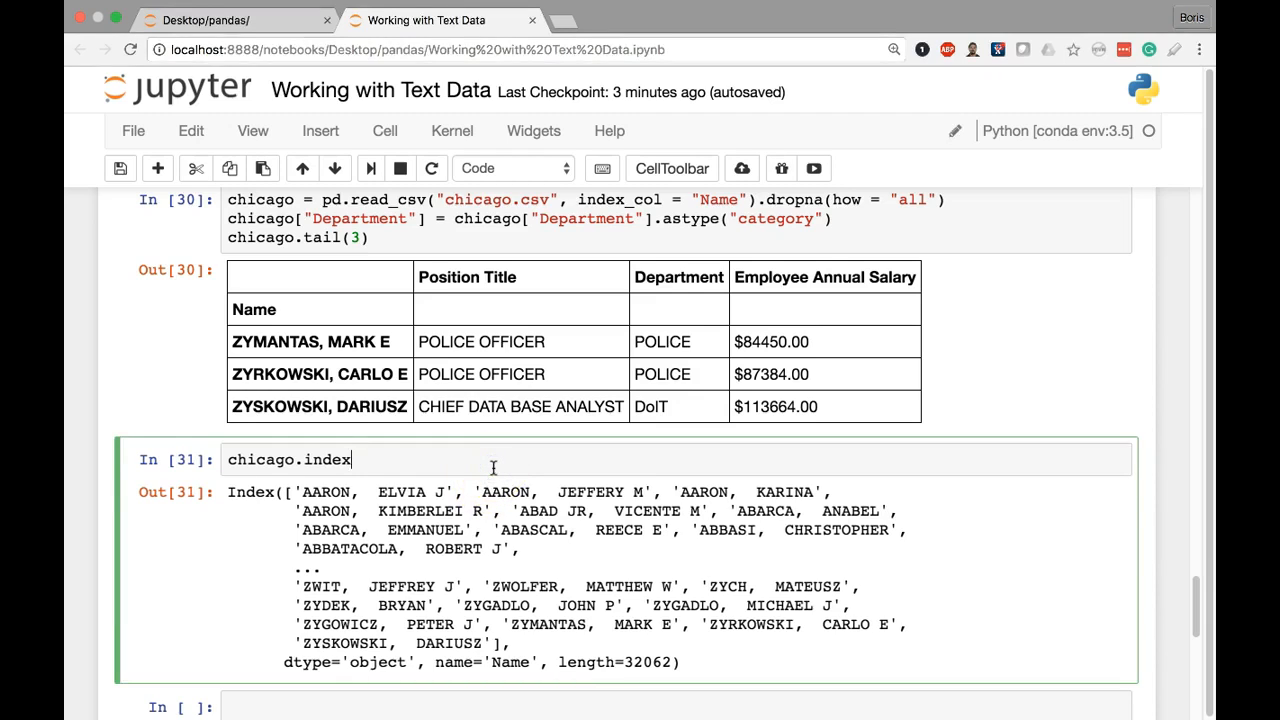
text(s)
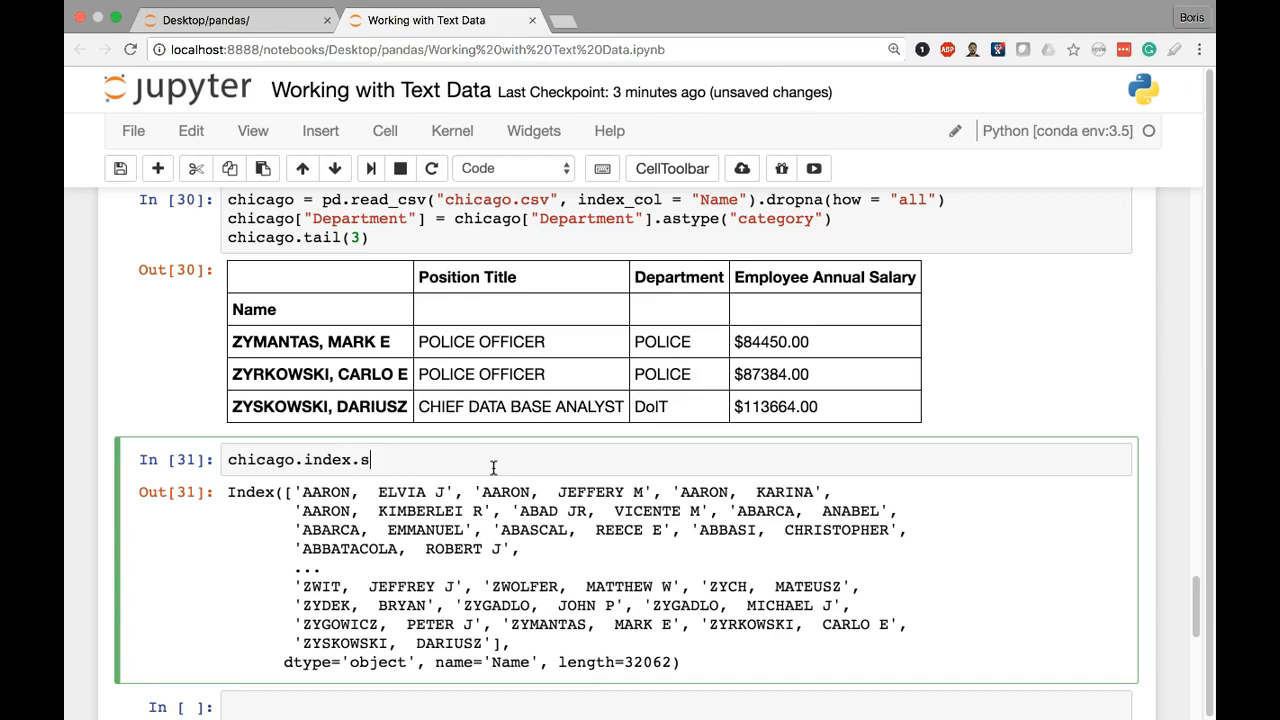
text(tr.strip)
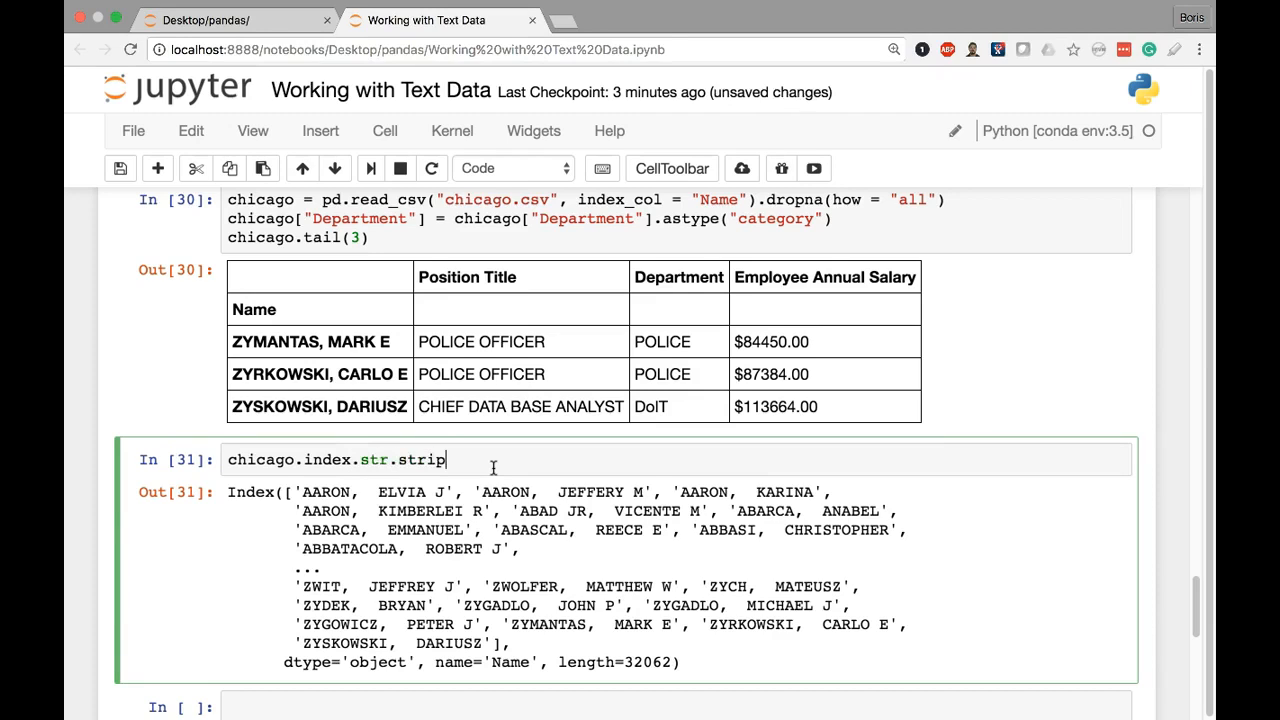
text(())
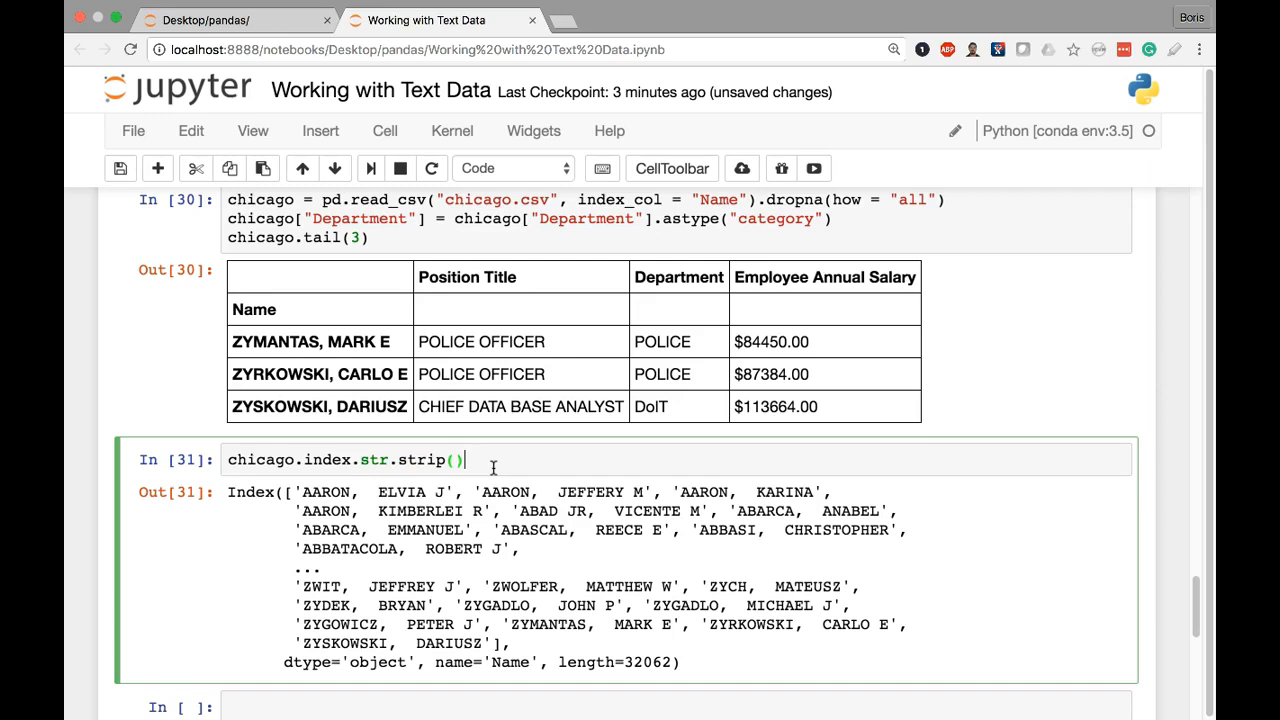
text(.)
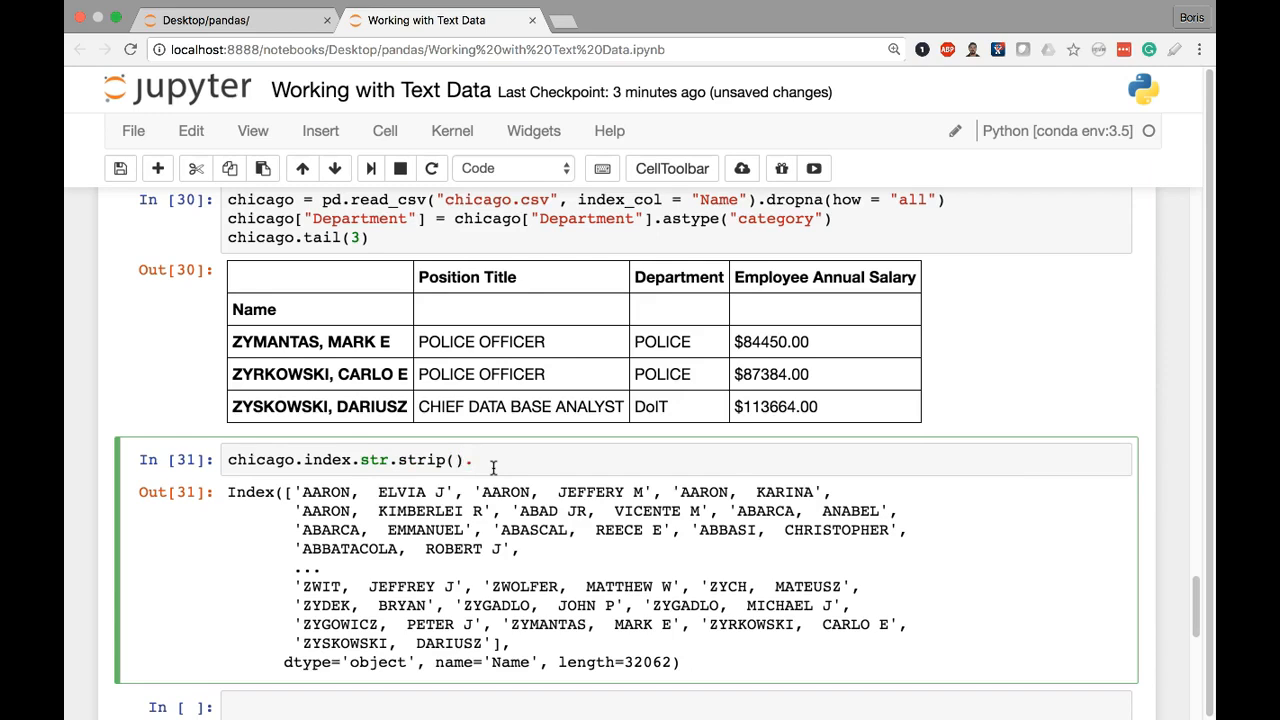
text(str.)
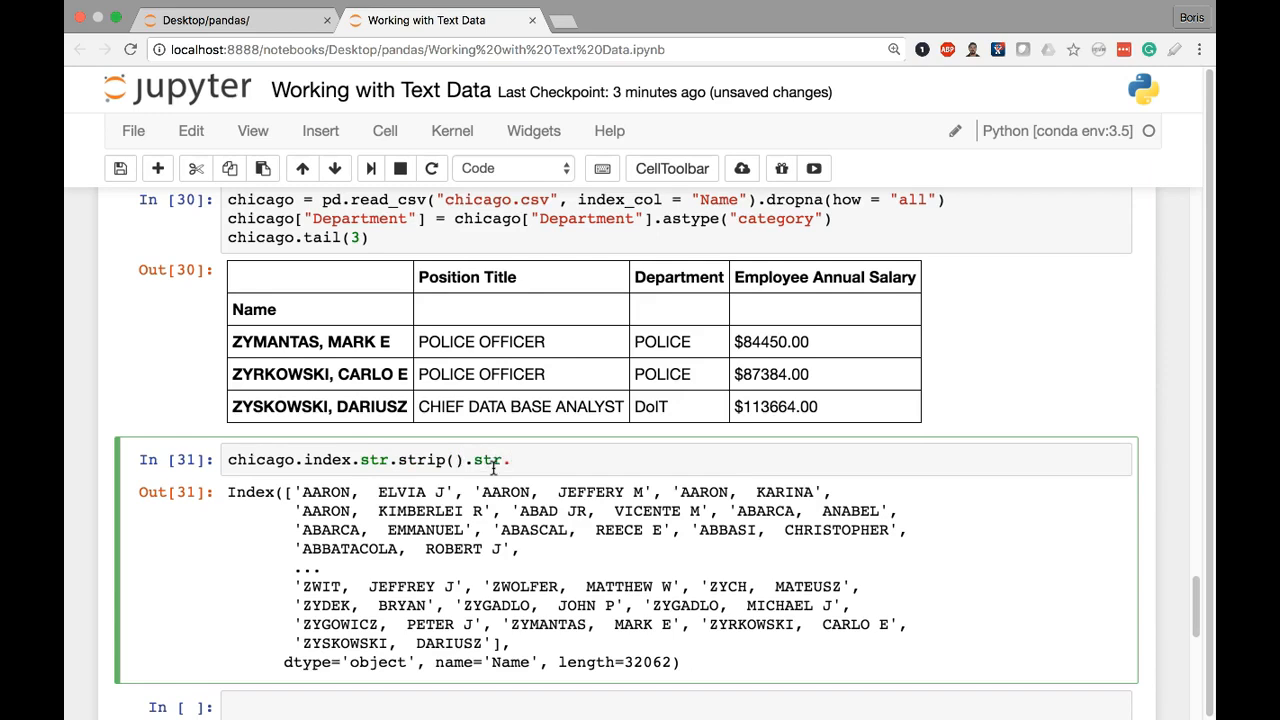
text(title)
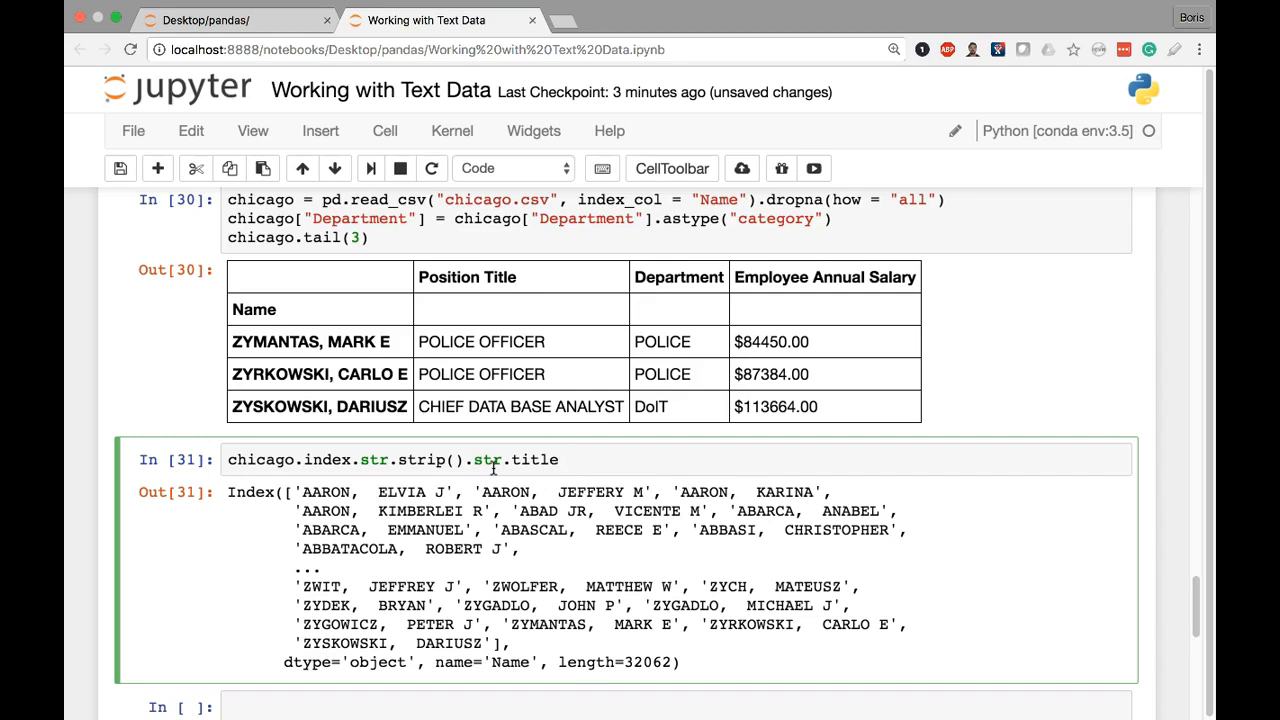
text(())
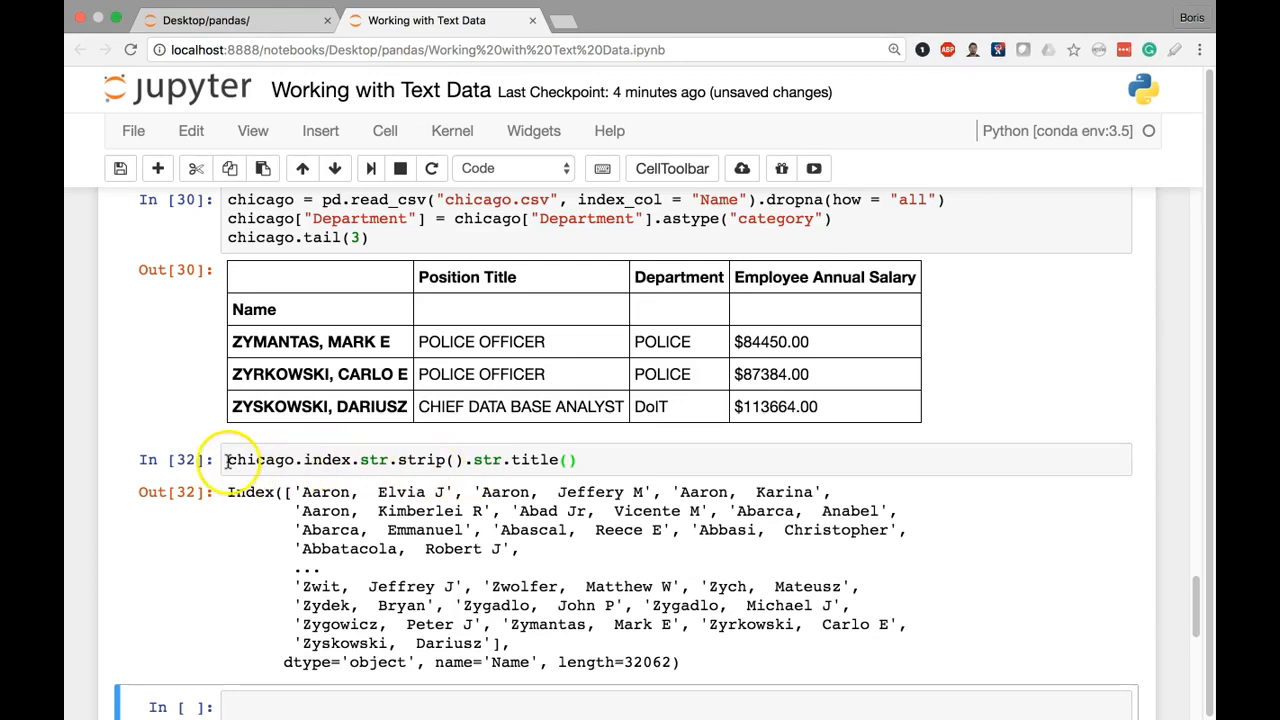
Assign chicago.index = chicago.index.str.strip().str.title() and run it.
click(240, 458)
text(chicago.  = )
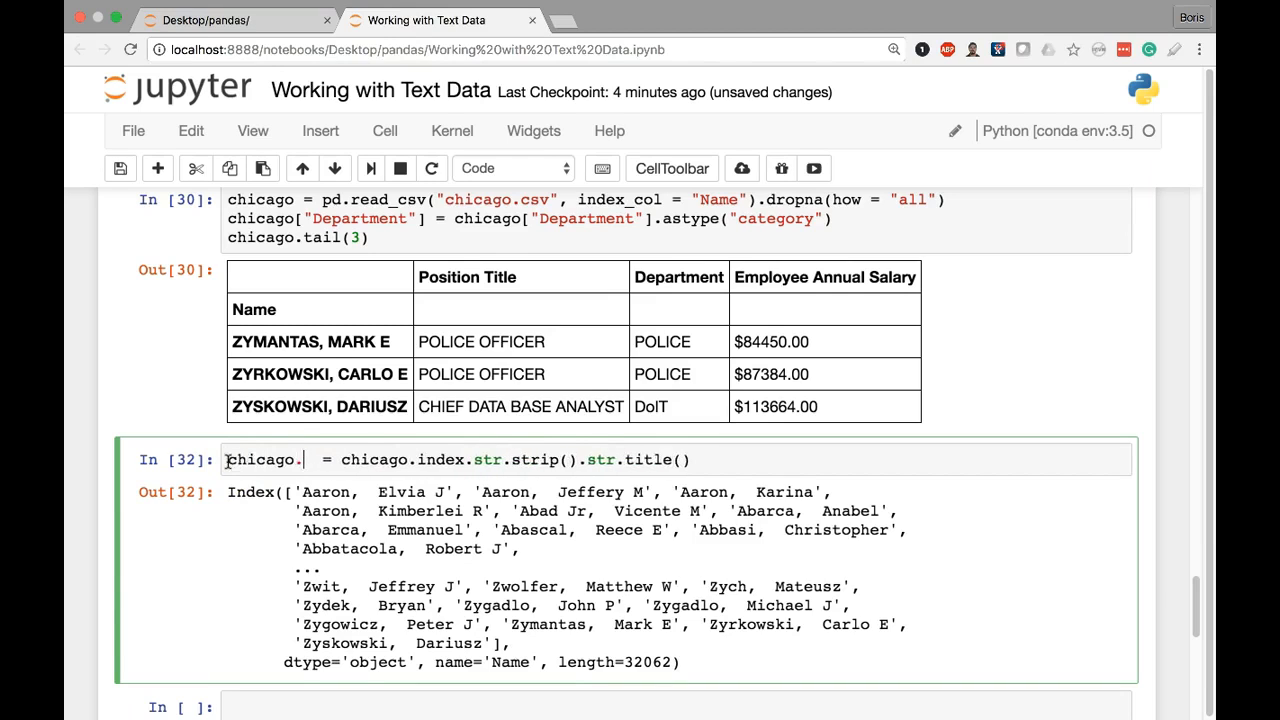
text(index)
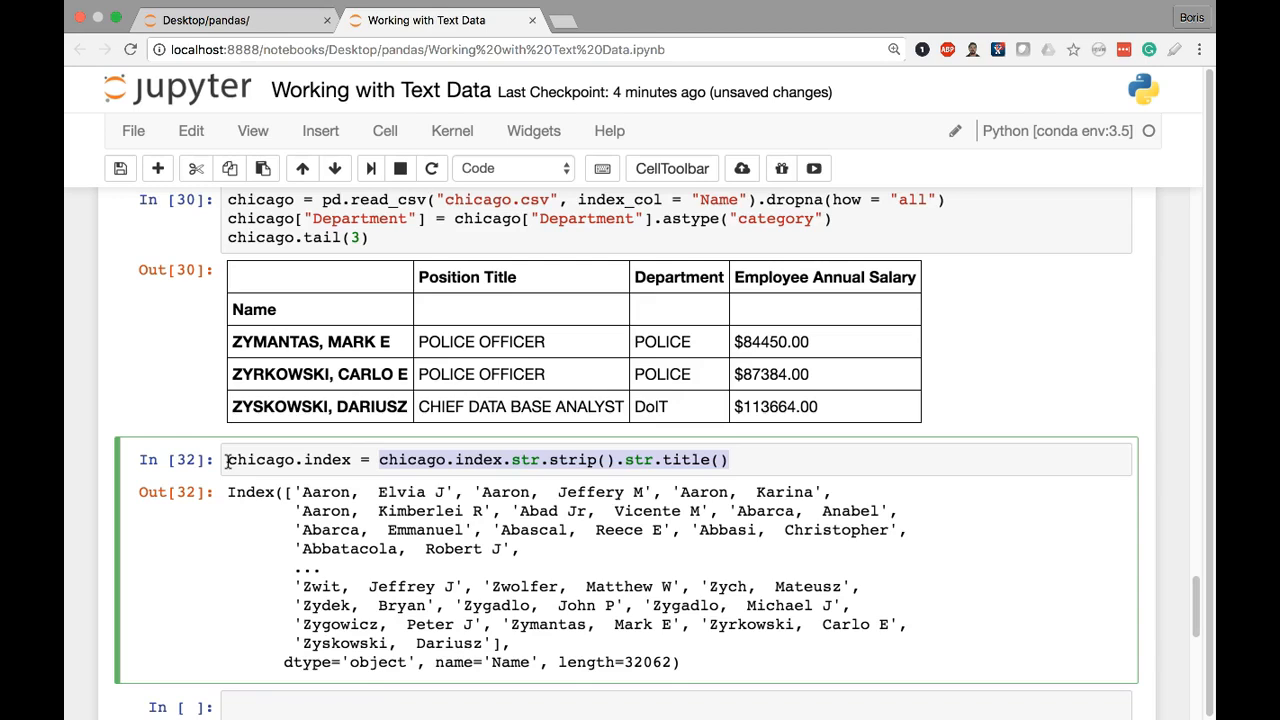
click(354, 458)
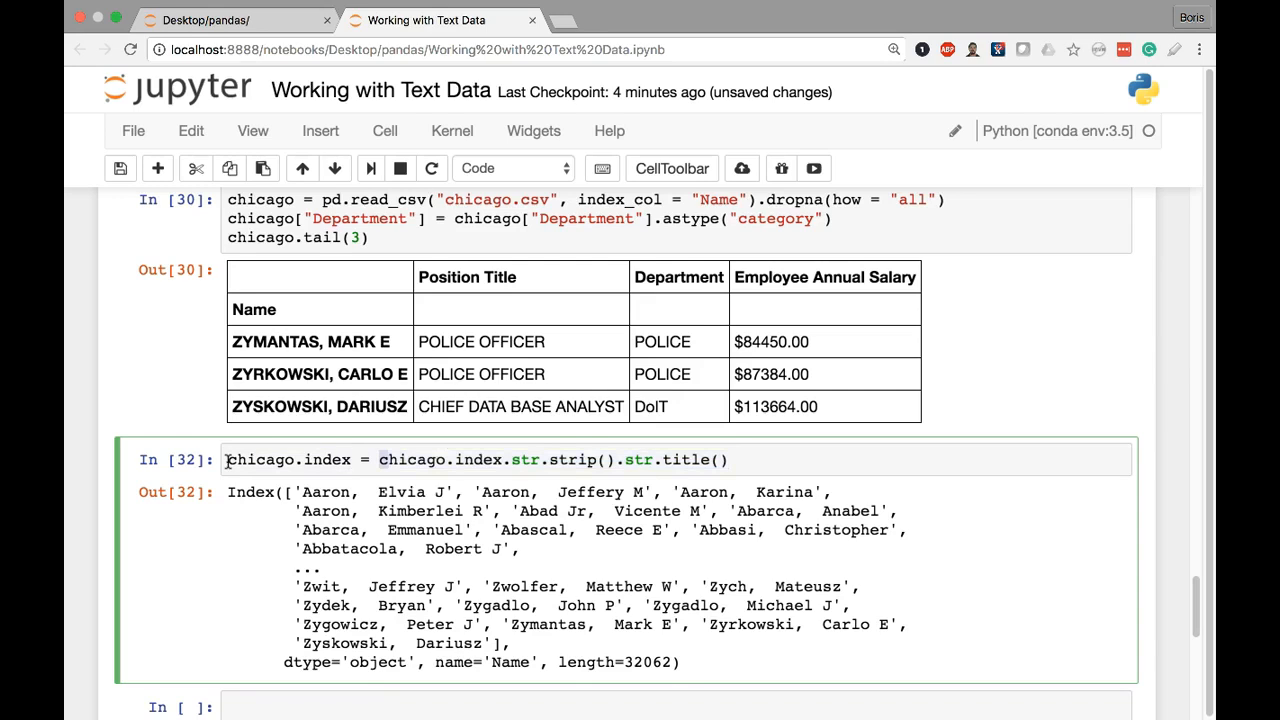
double_click(440, 460)
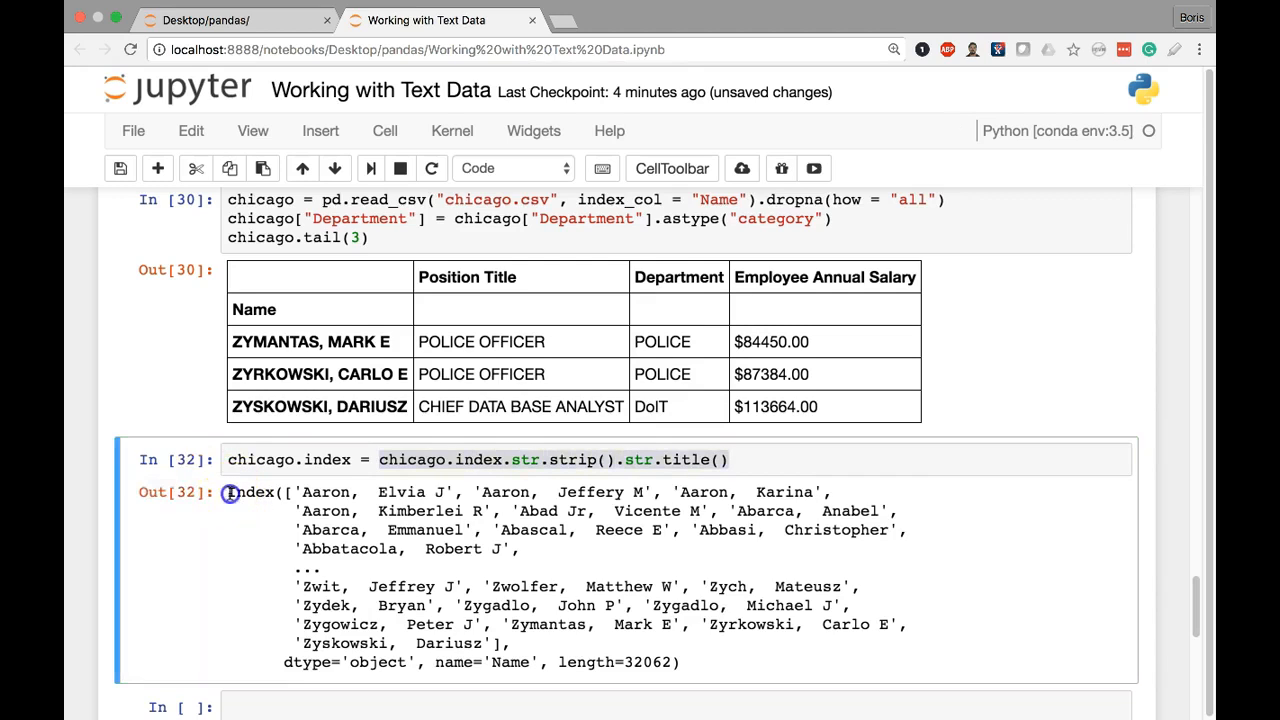
Save the notebook and begin a new cell referencing chicago.
drag(228, 492, 510, 644)
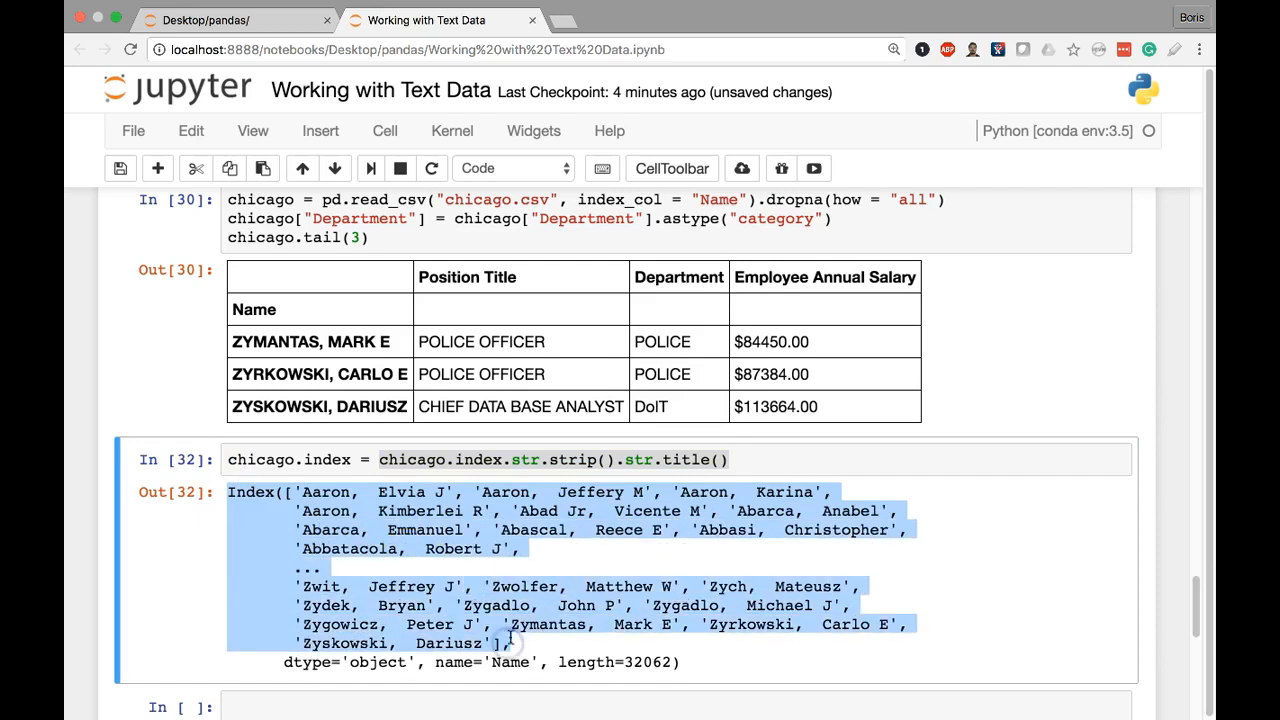
mouse_move(512, 640)
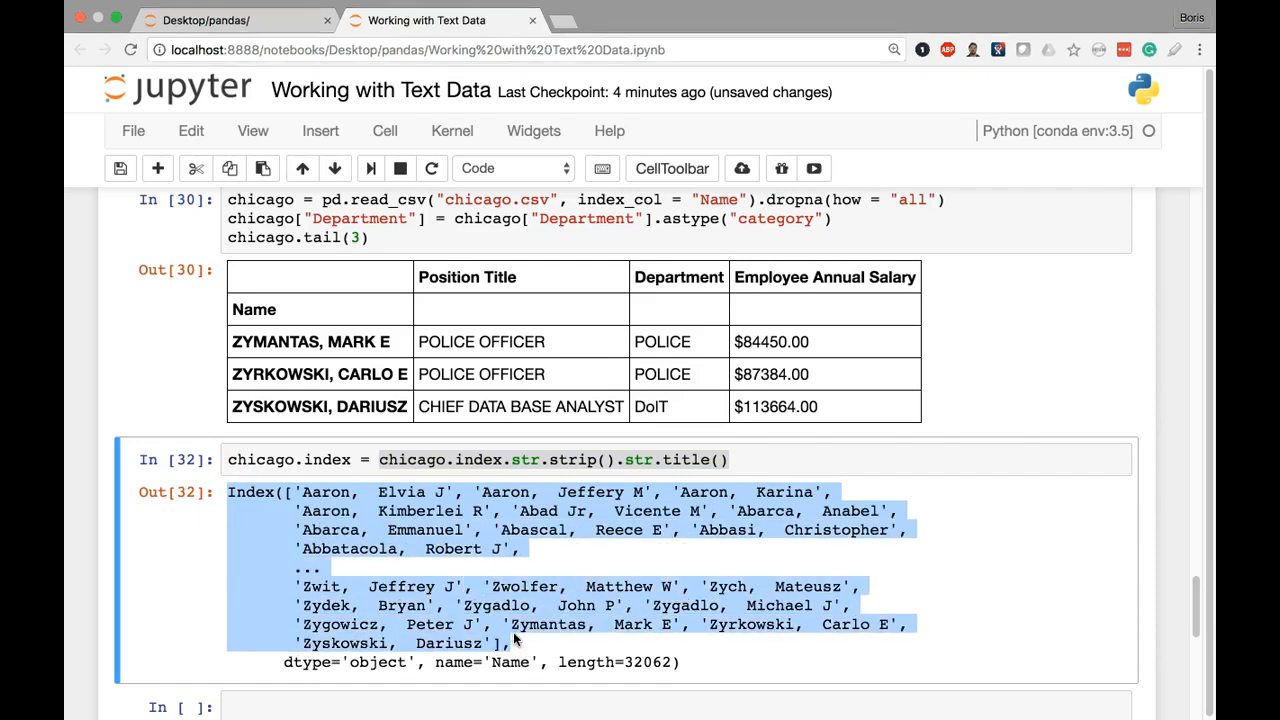
key(ctrl+s)
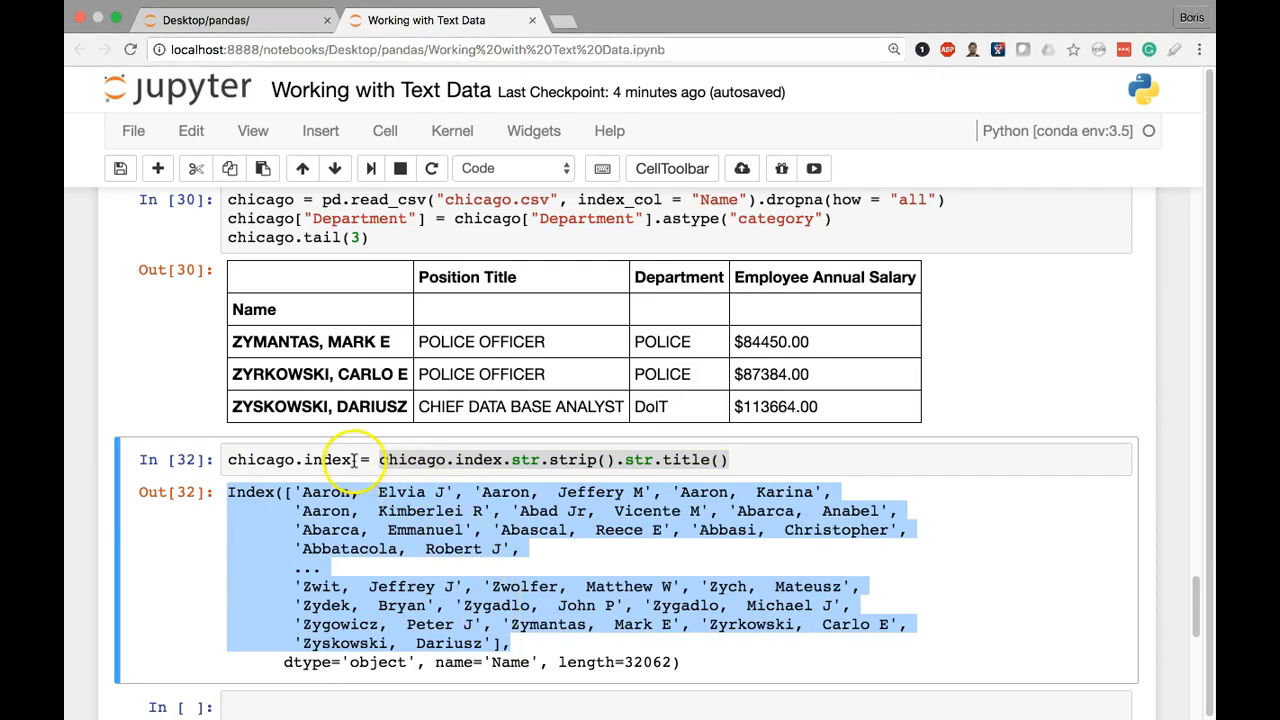
click(352, 458)
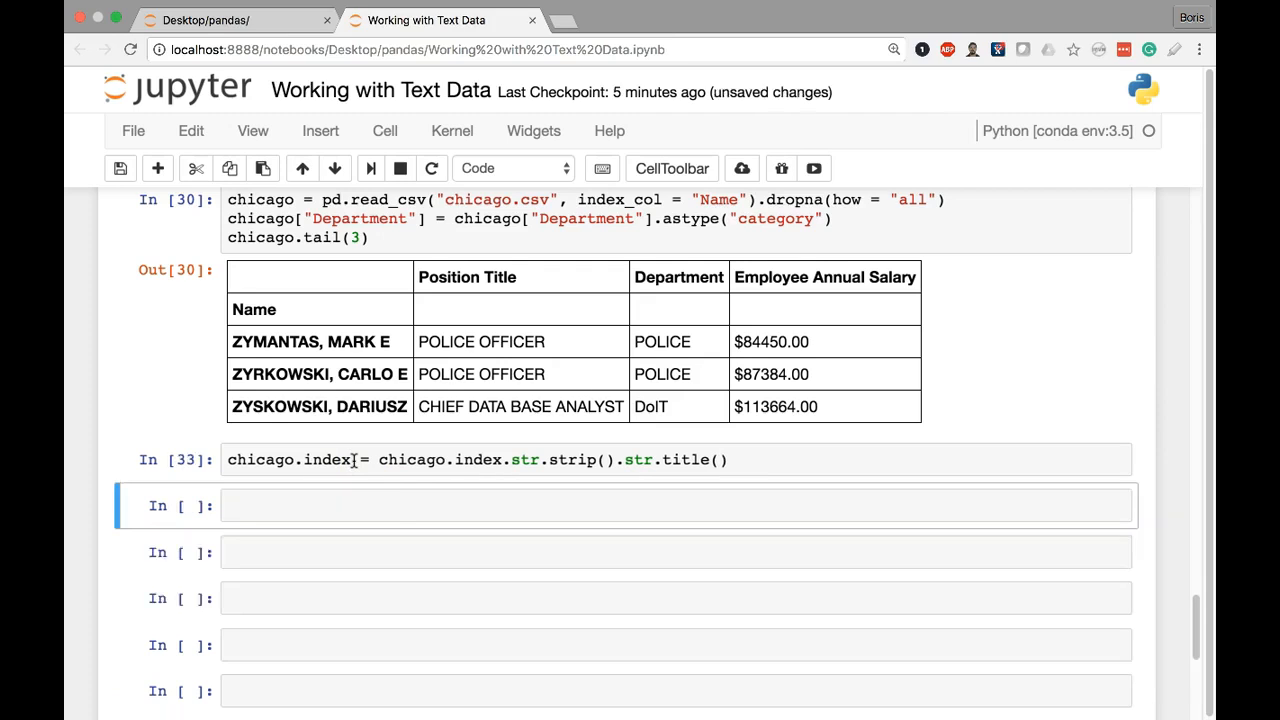
text(chicago.)
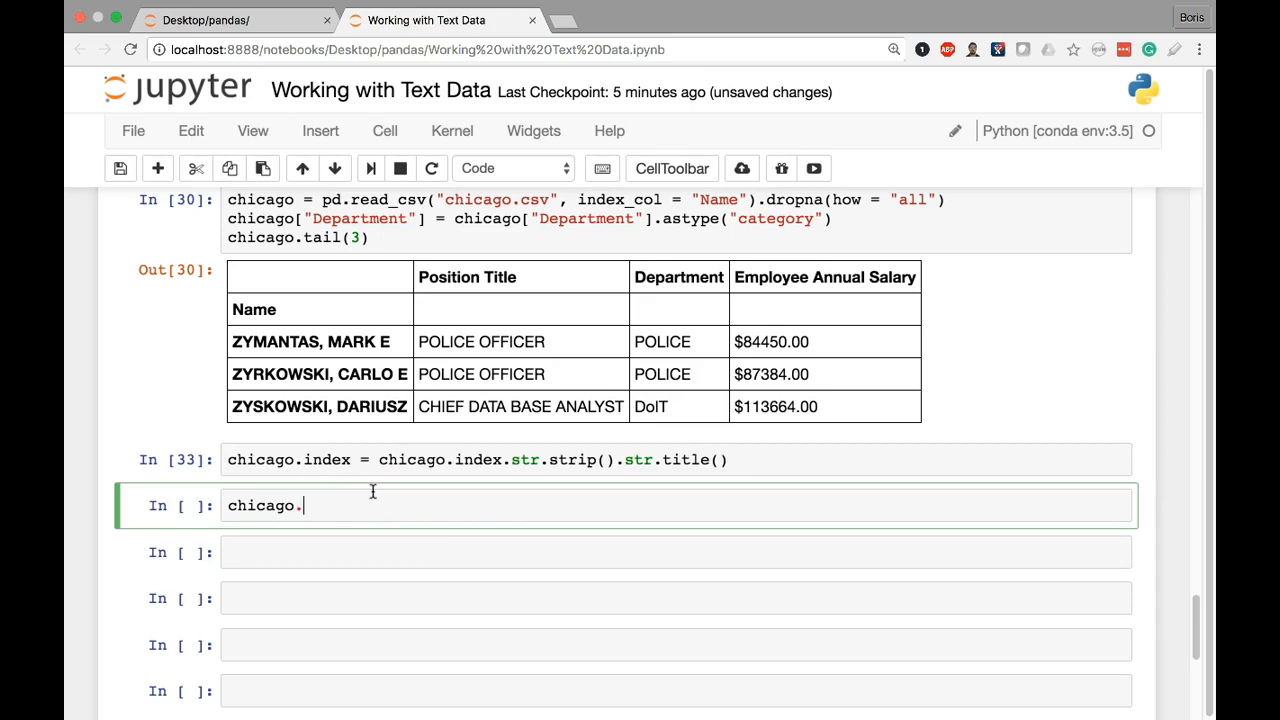
Run chicago.head(3) to show the first rows with title-cased name labels.
text(head(3))
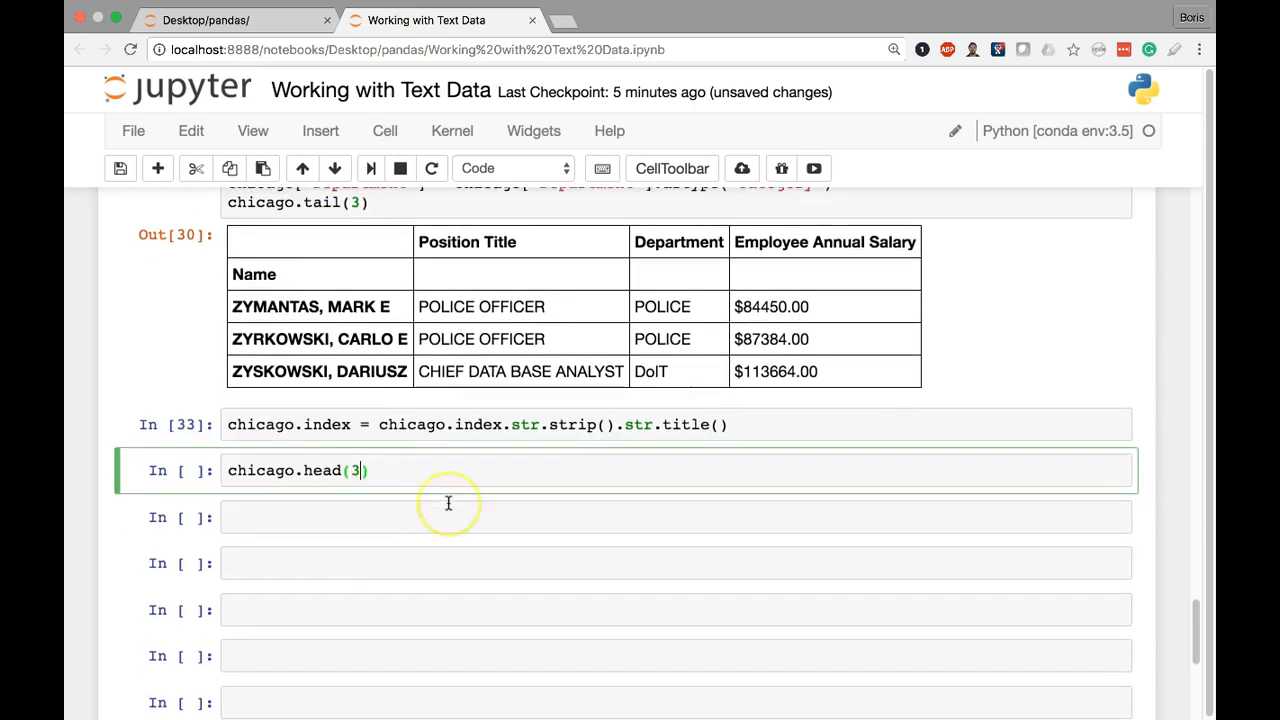
key(shift+enter)
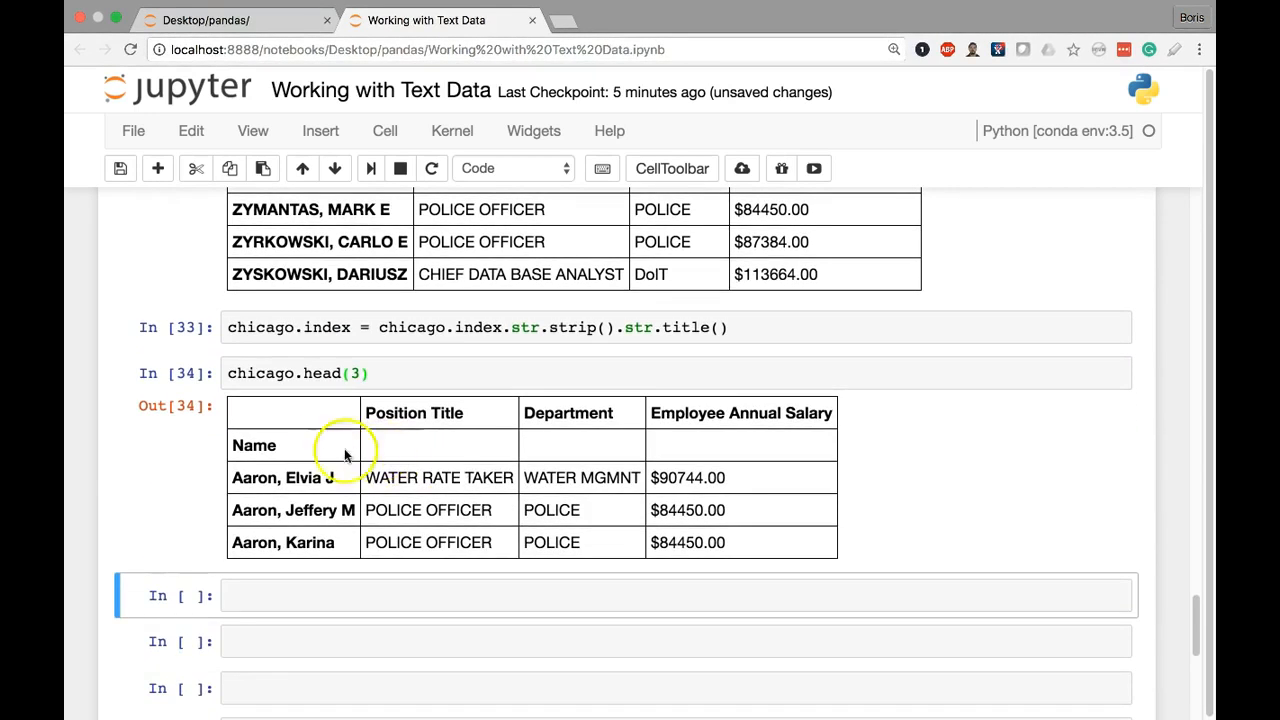
mouse_move(284, 496)
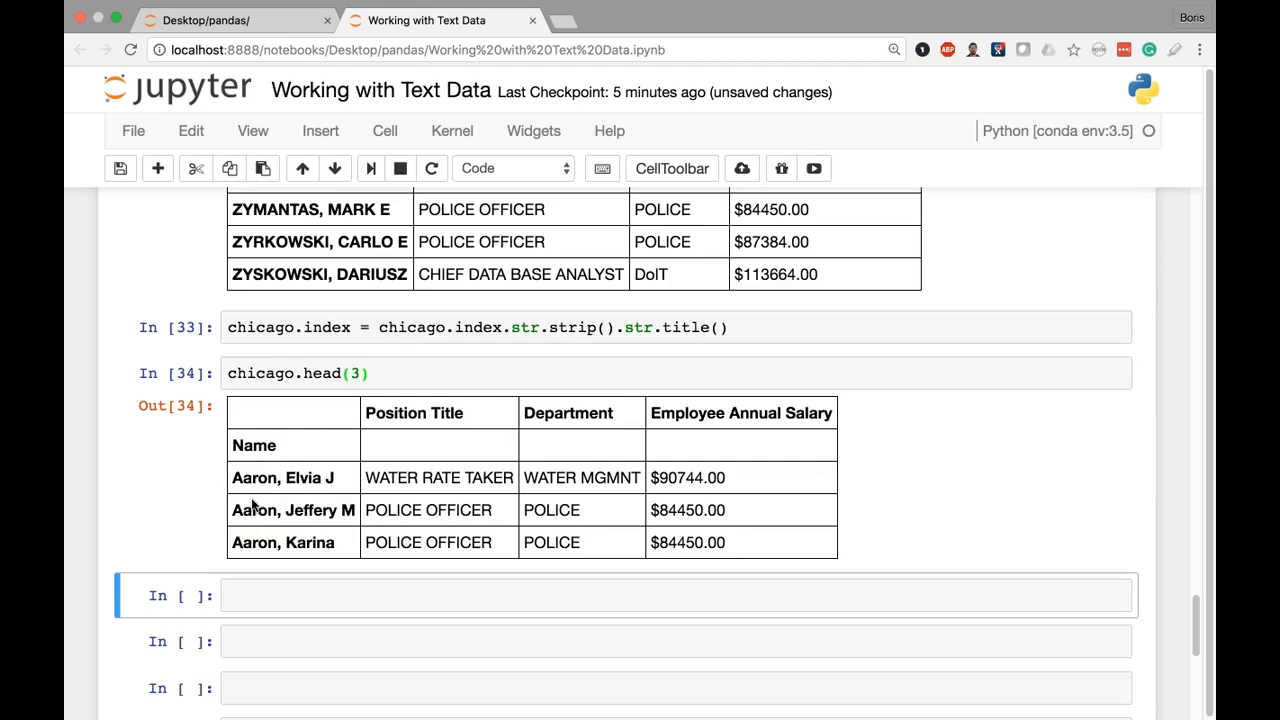
scroll(down, 3)
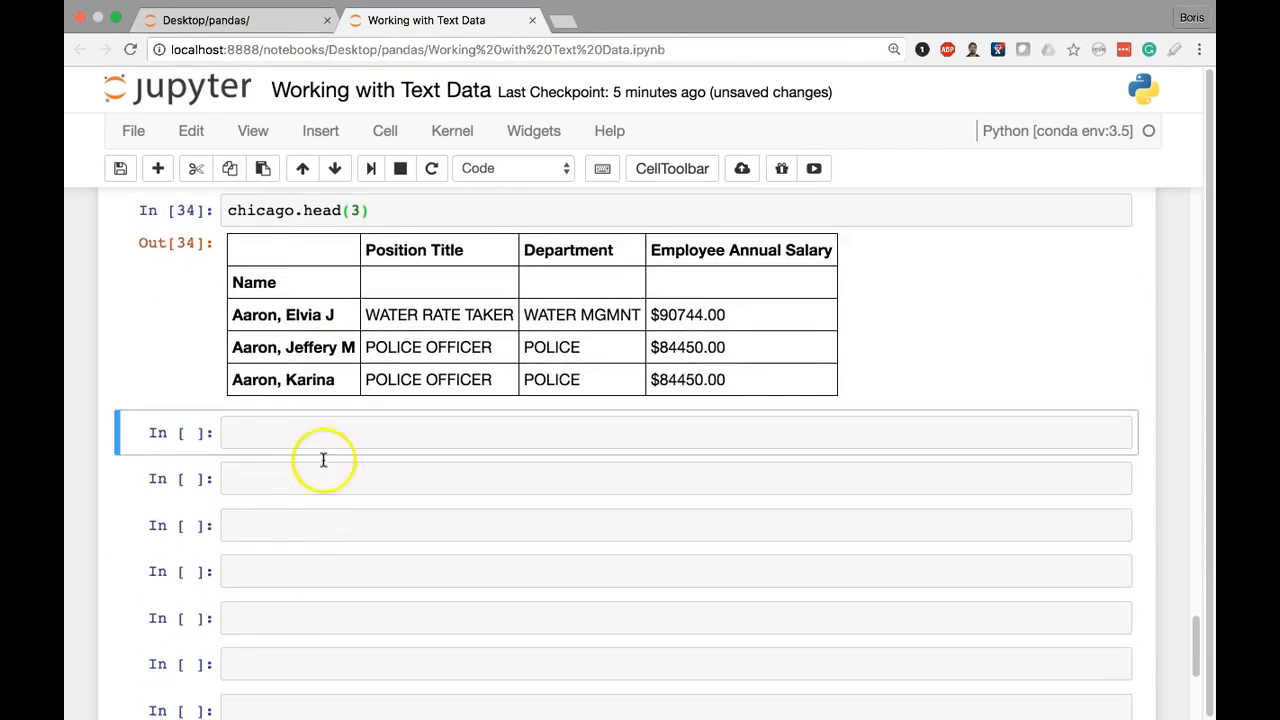
Show chicago.columns, then chicago.columns.str.upper() giving POSITION TITLE, DEPARTMENT, EMPLOYEE ANNUAL SALARY.
text(chica)
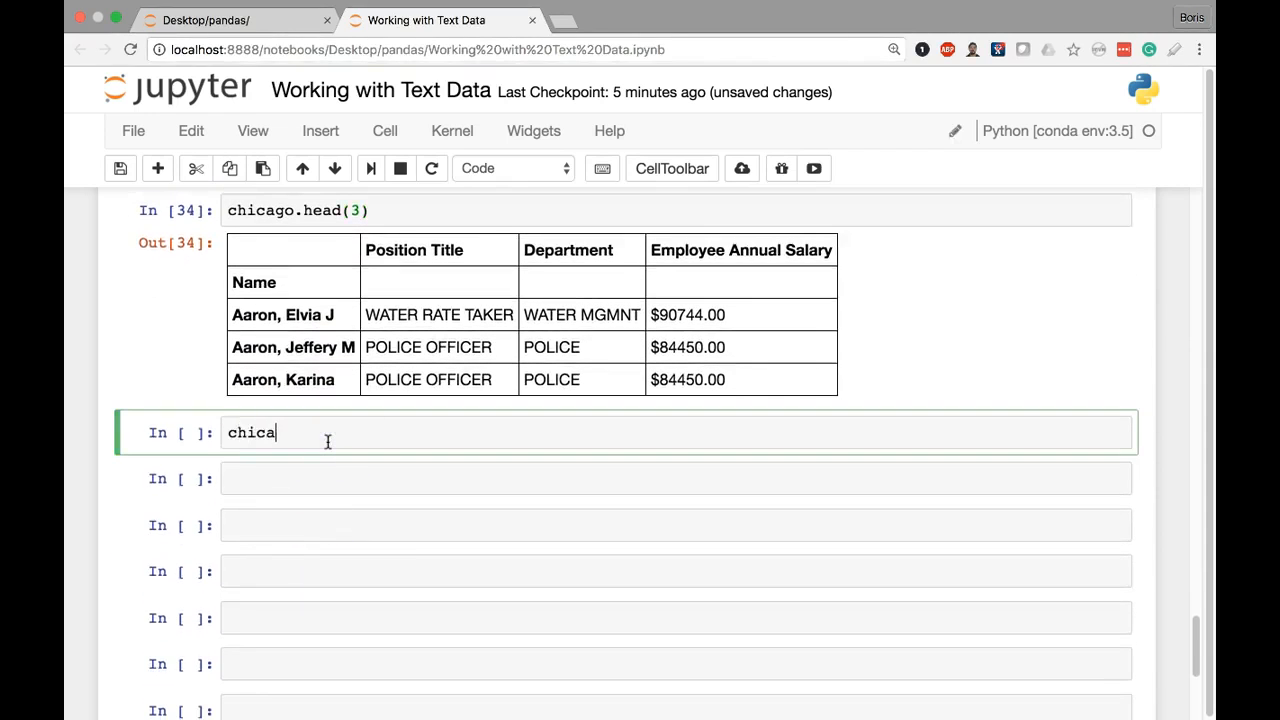
text(go.col)
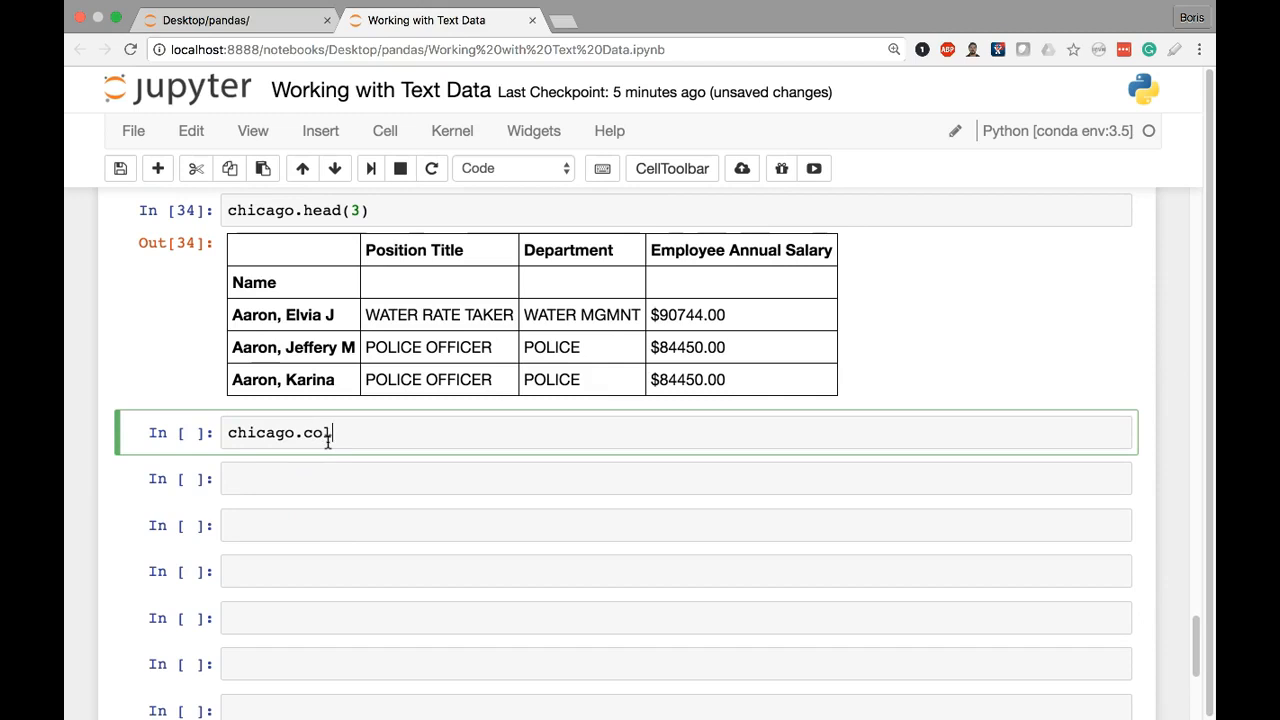
text(umns)
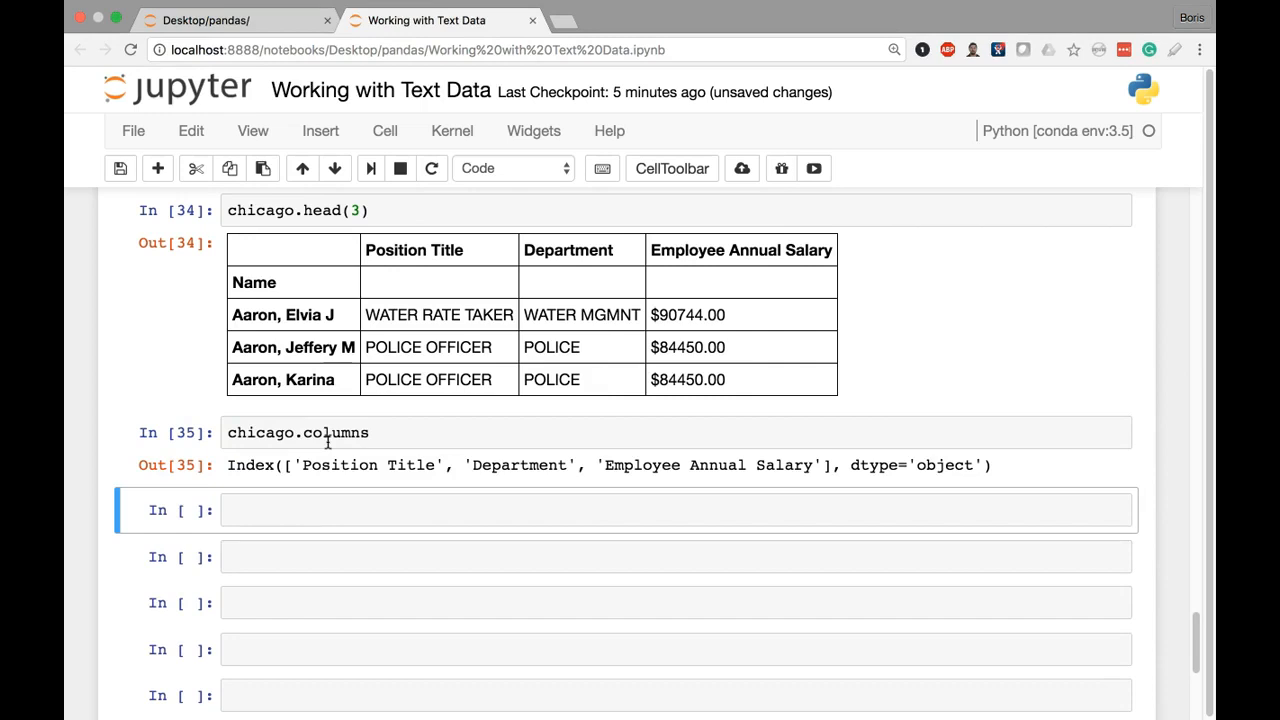
click(442, 432)
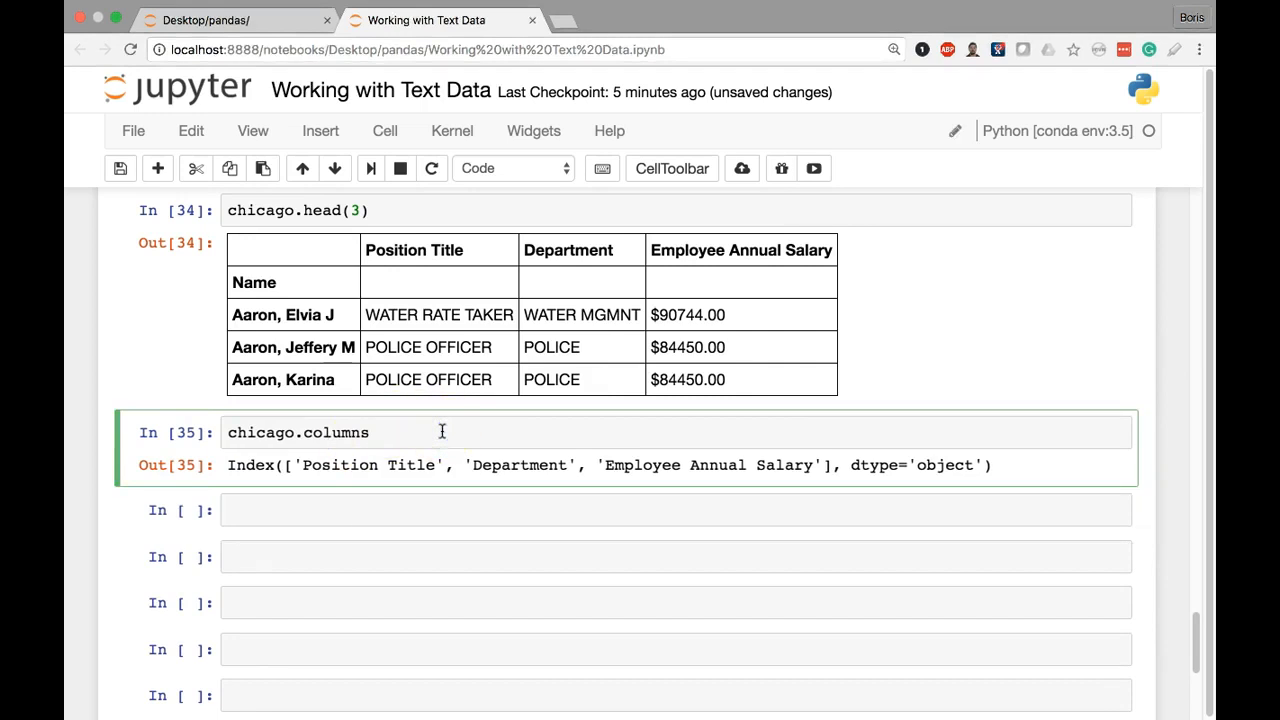
text(.str.)
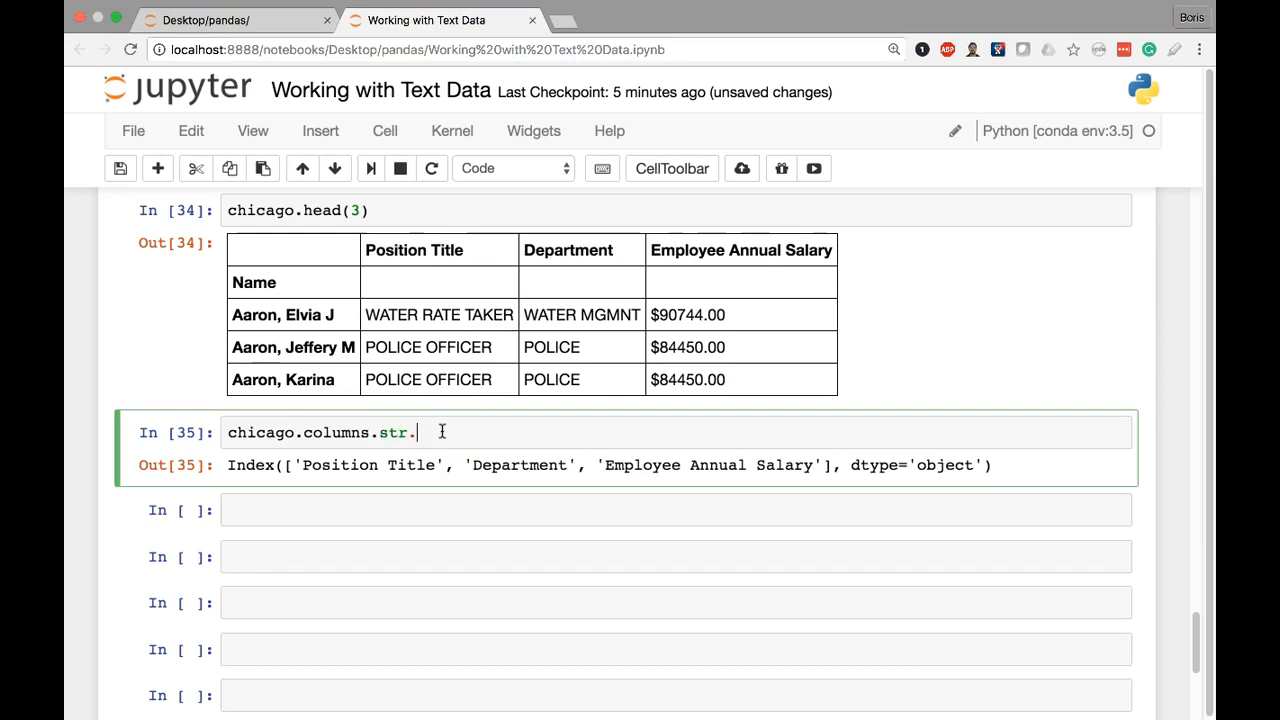
text(upper())
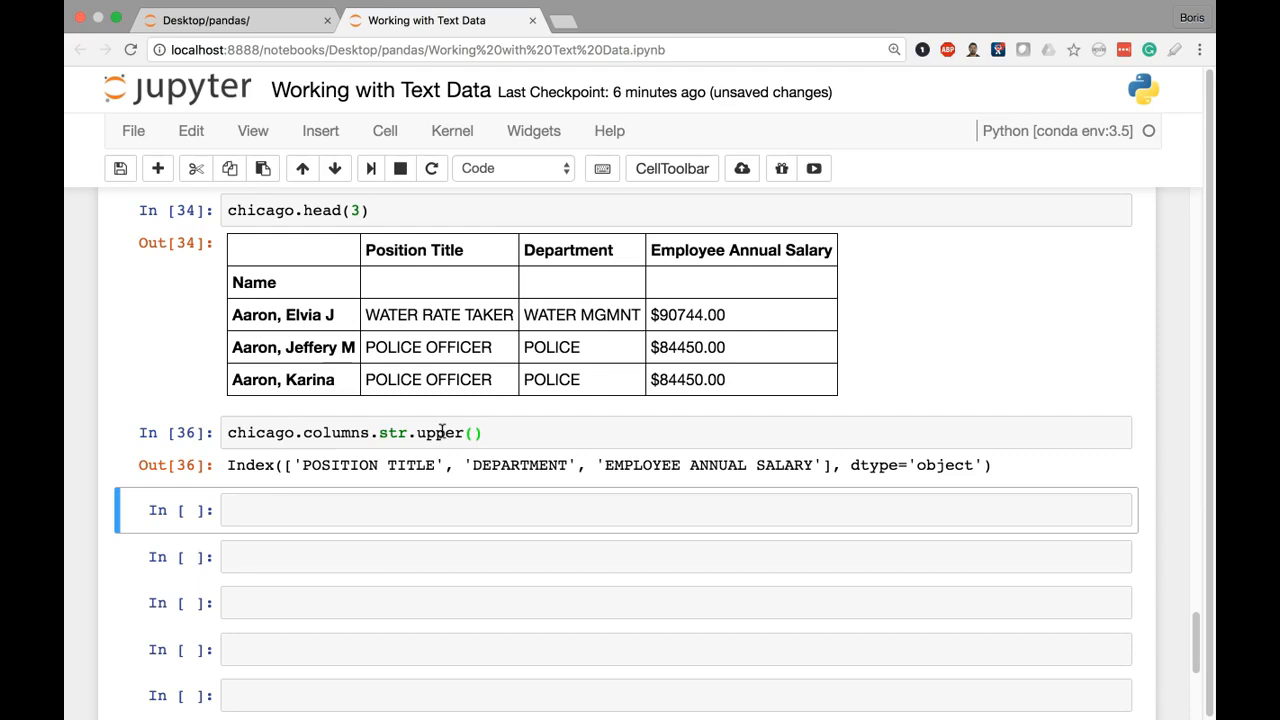
Assign chicago.columns = chicago.columns.str.upper() and show head(3) with upper-case headers.
double_click(300, 432)
text(chicago.columns   )
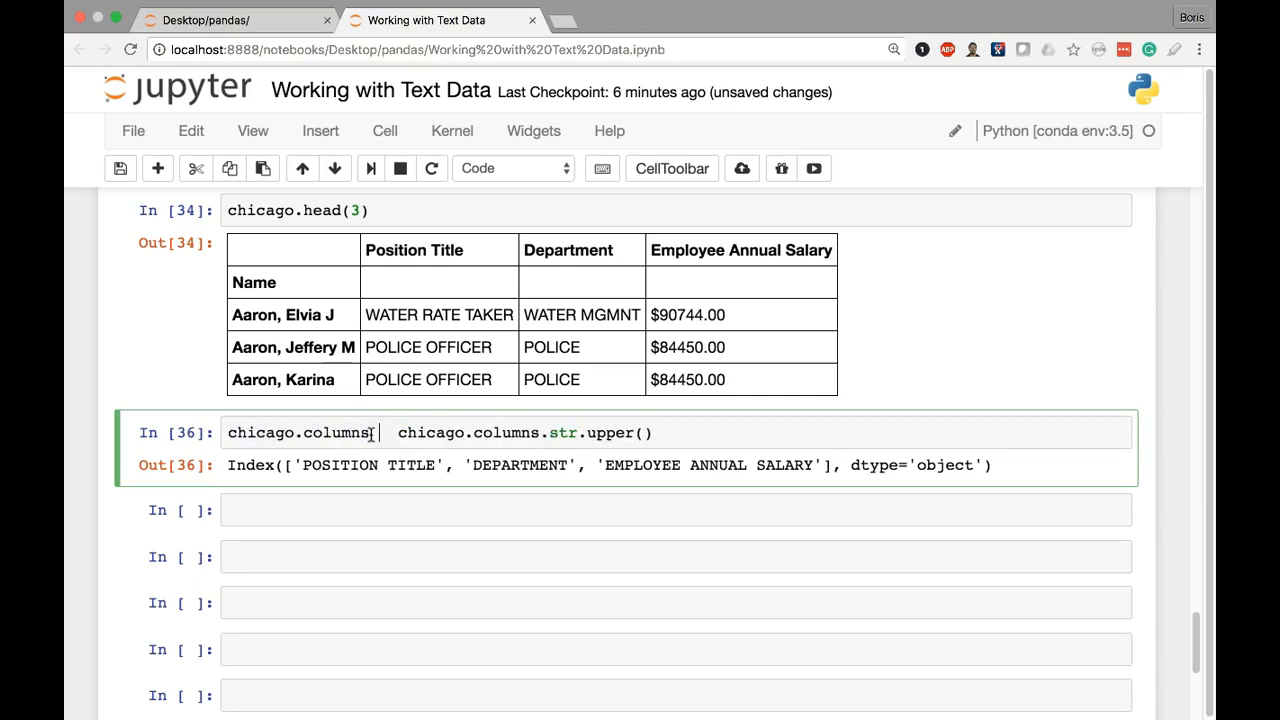
text(=)
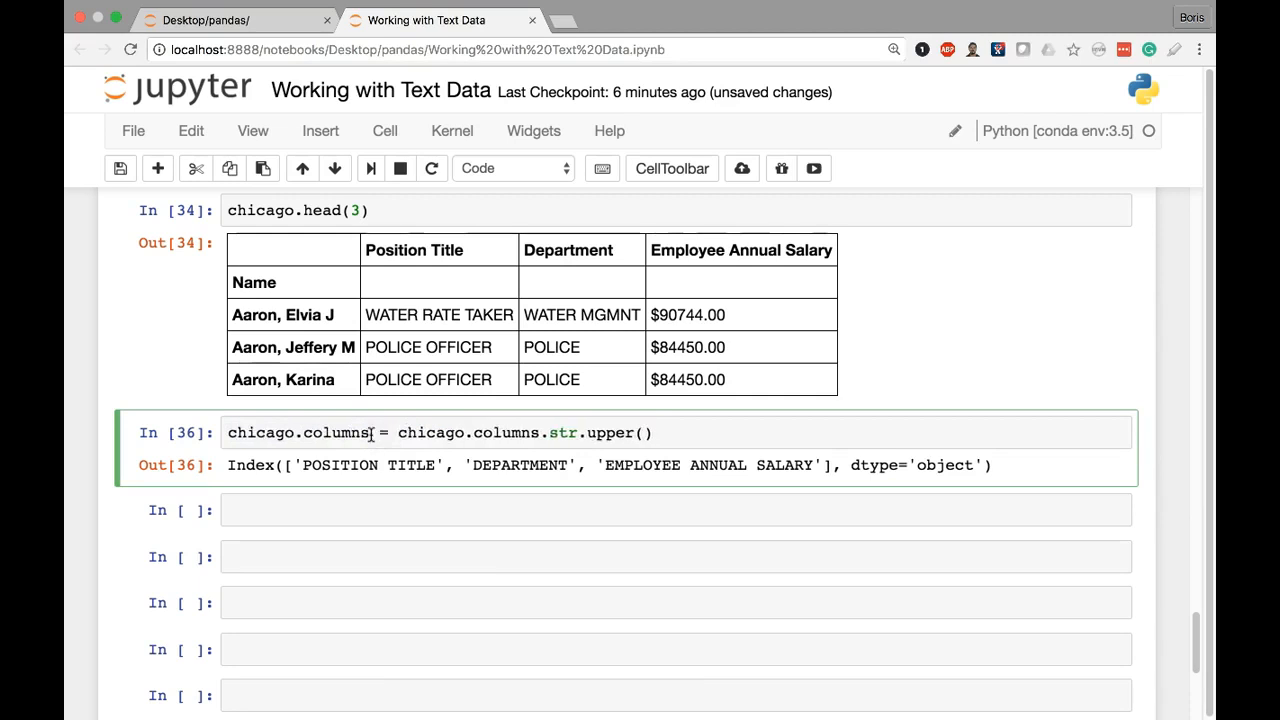
drag(396, 432, 652, 432)
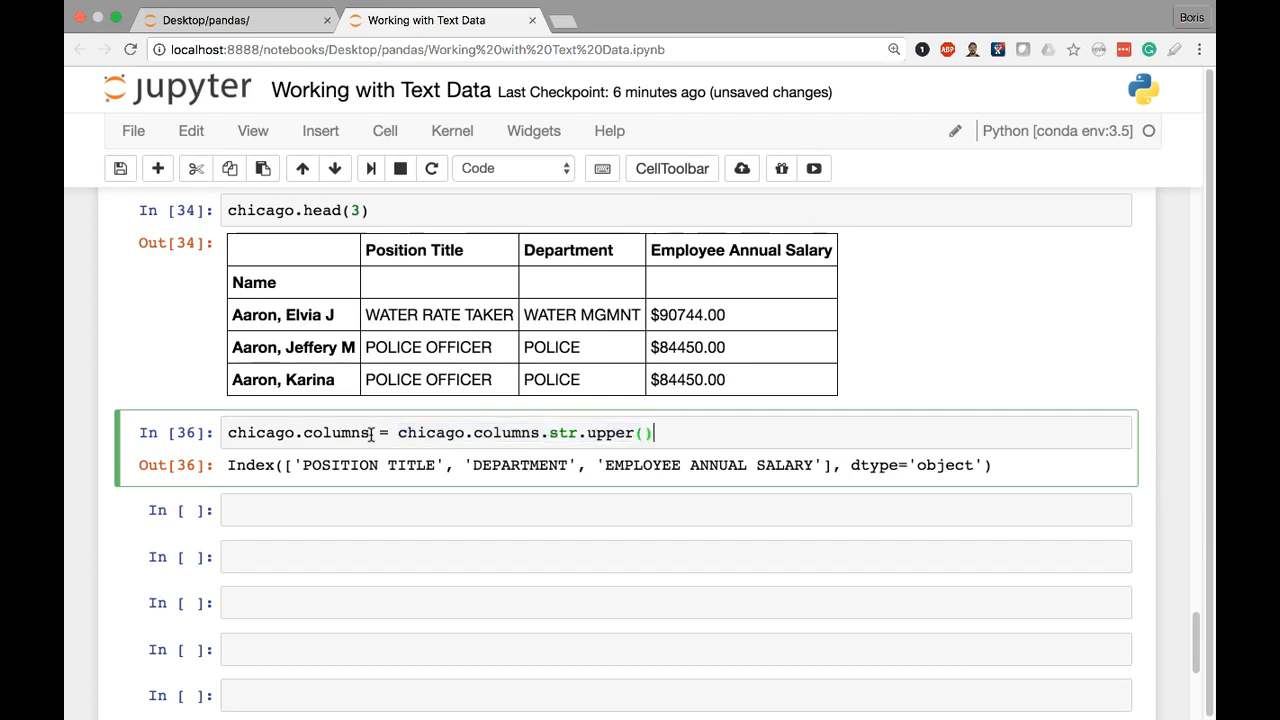
text(chicago.head(3)
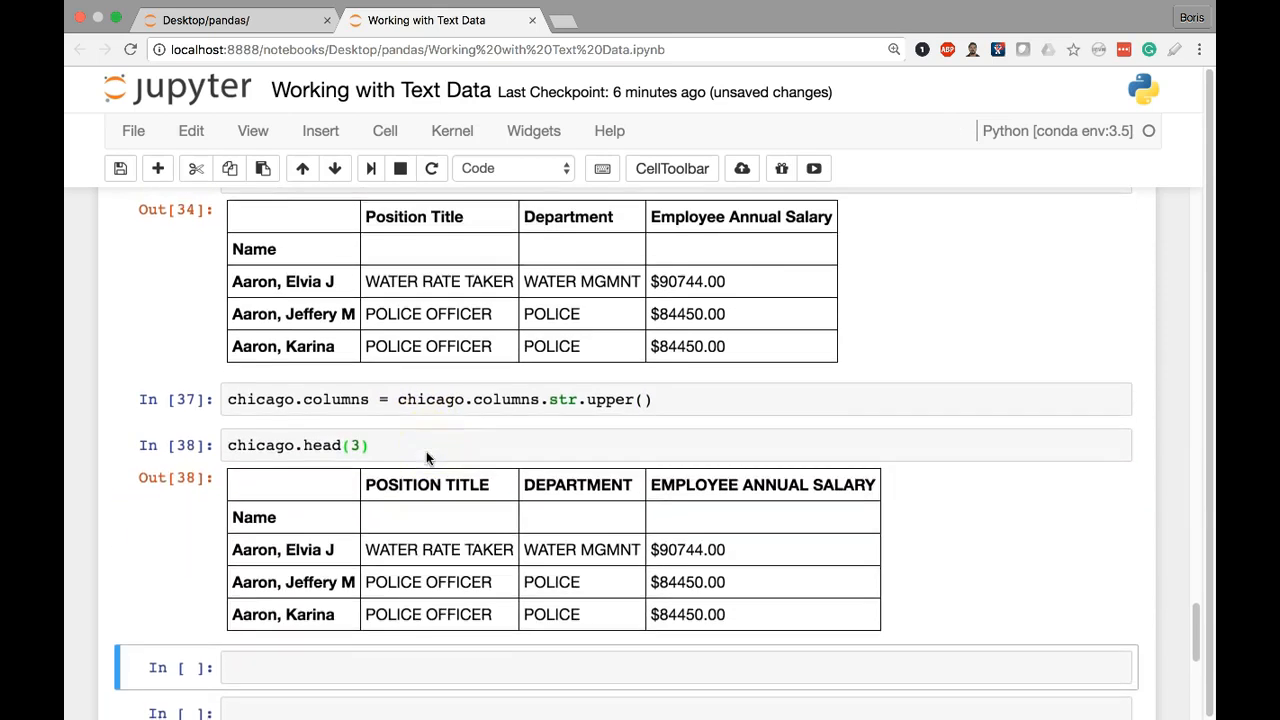
scroll(down, 3)
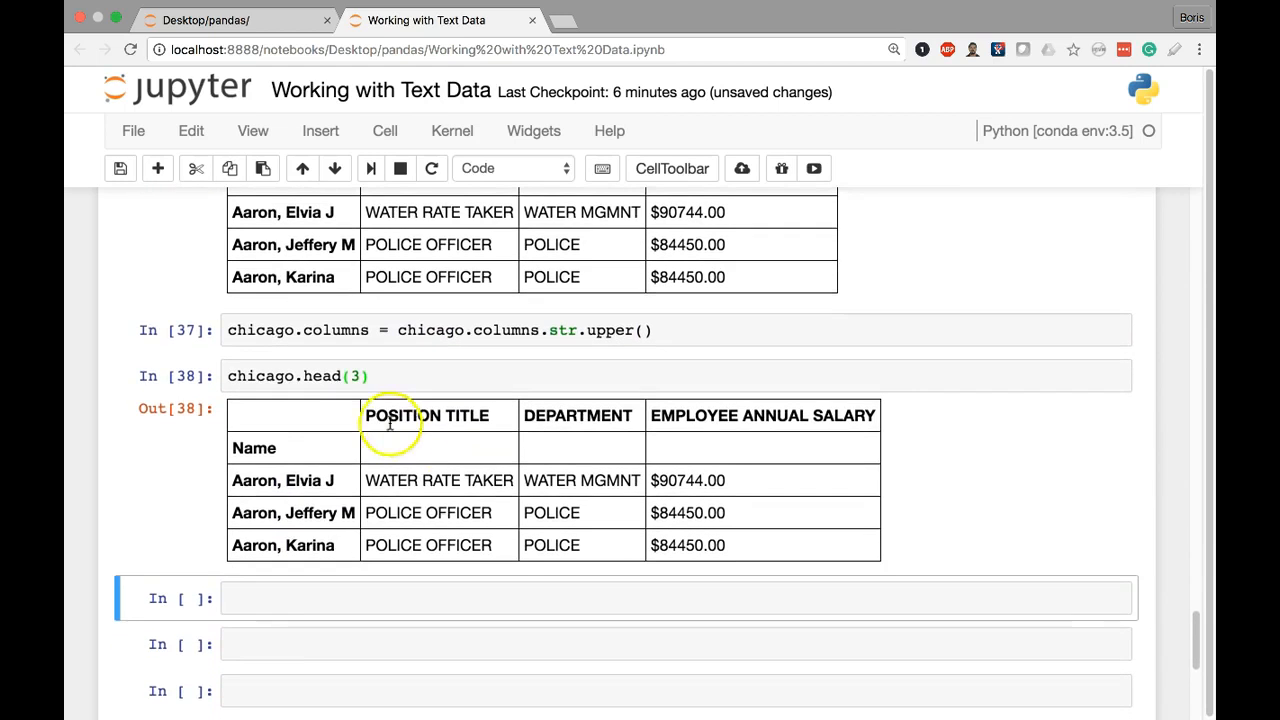
double_click(428, 414)
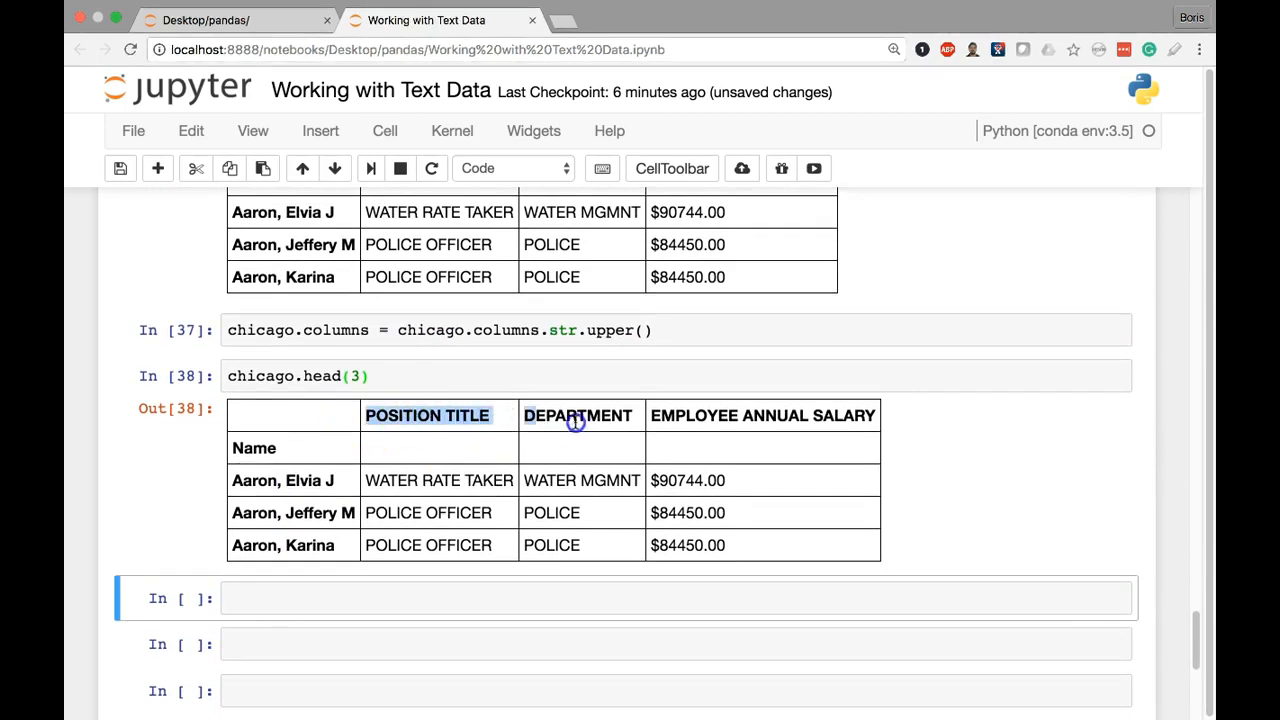